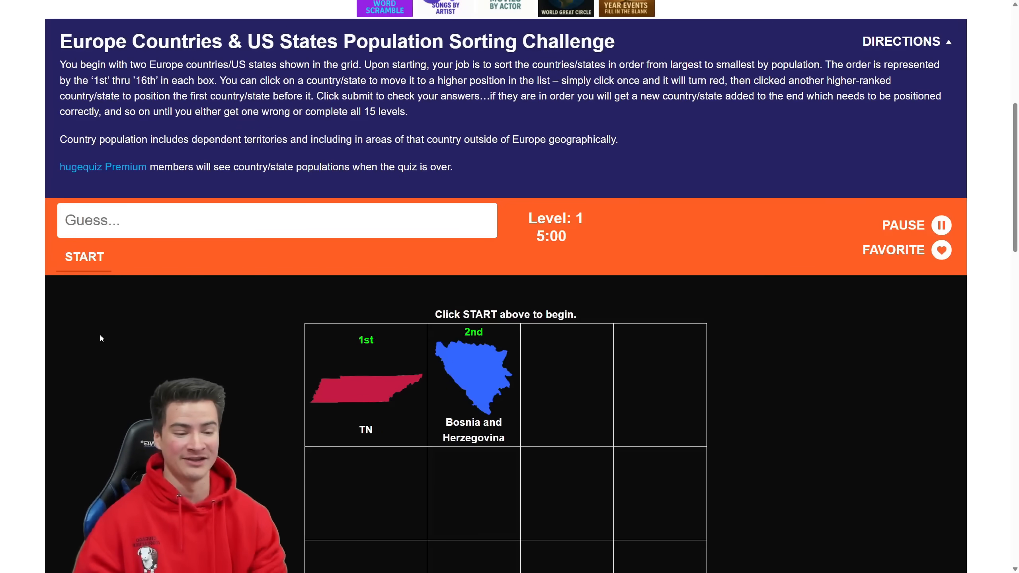
Start the population sorting quiz and clear levels 1 and 2.
{"action": "scroll", "scroll_direction": "down", "scroll_amount": 3}
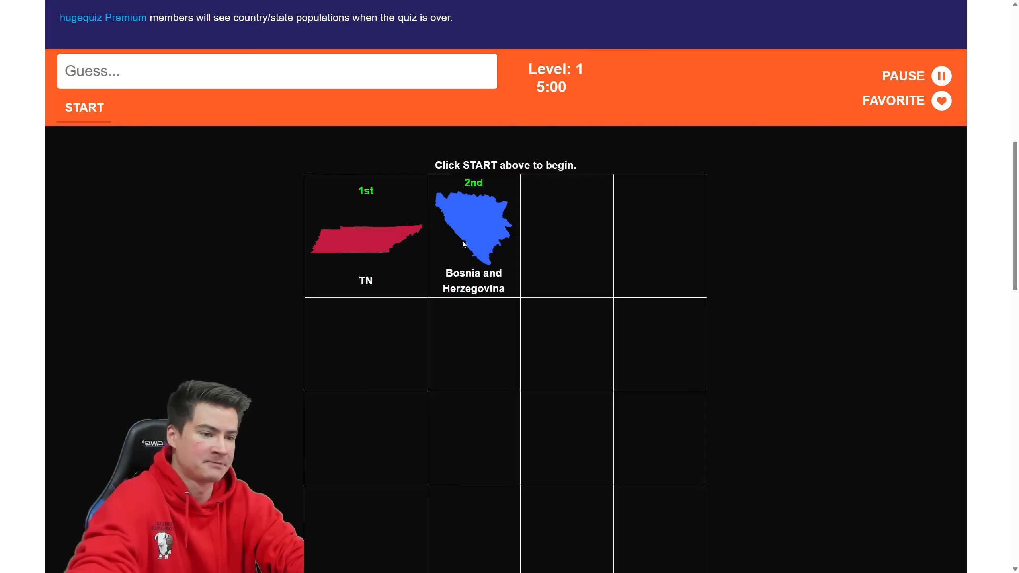
{"action": "left_click", "coordinate": [83, 108]}
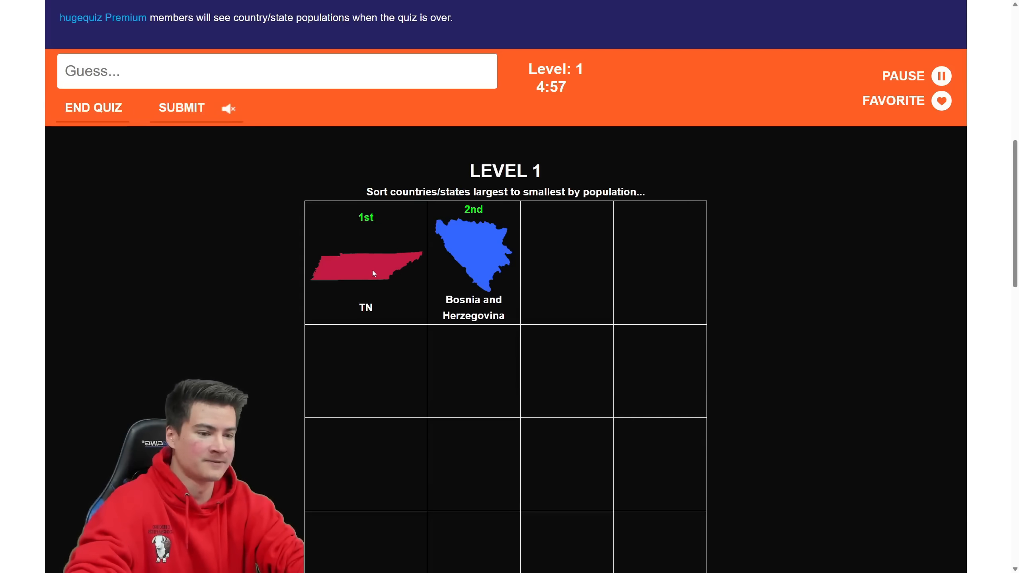
{"action": "left_click", "coordinate": [181, 107]}
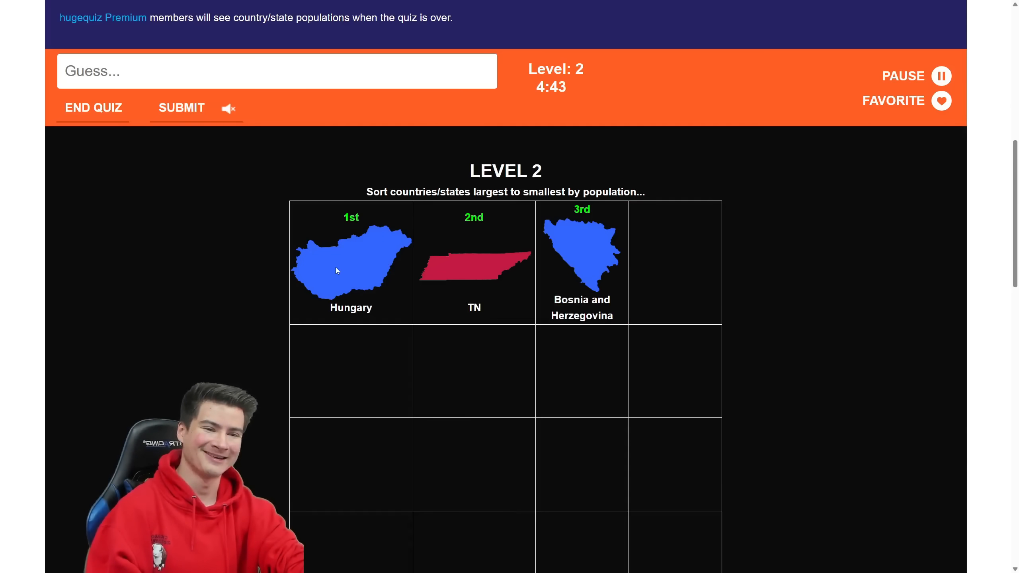
{"action": "left_click", "coordinate": [181, 107]}
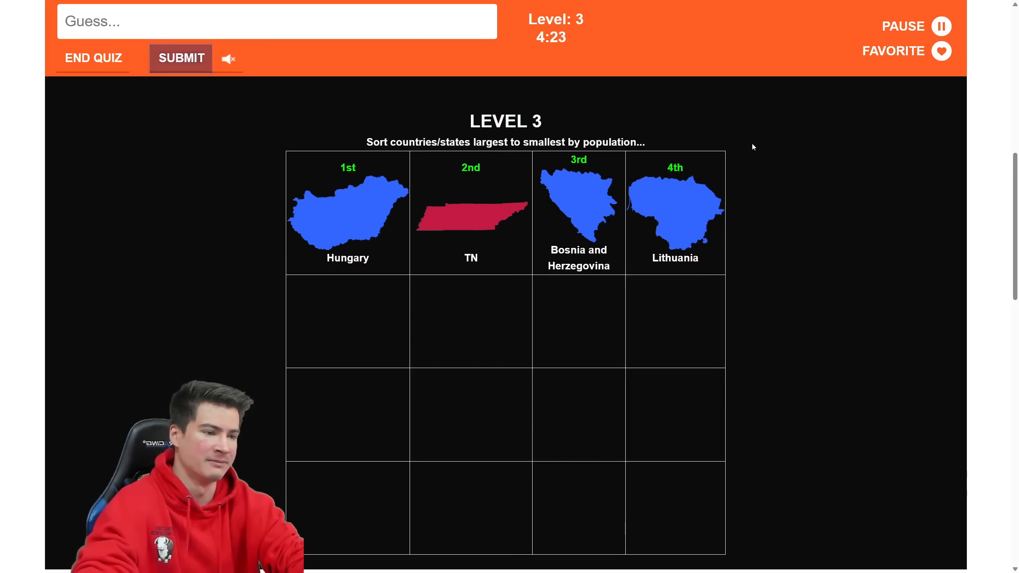
Clear levels 3 through 5 and reposition Montenegro in the level 6 grid.
{"action": "left_click", "coordinate": [181, 58]}
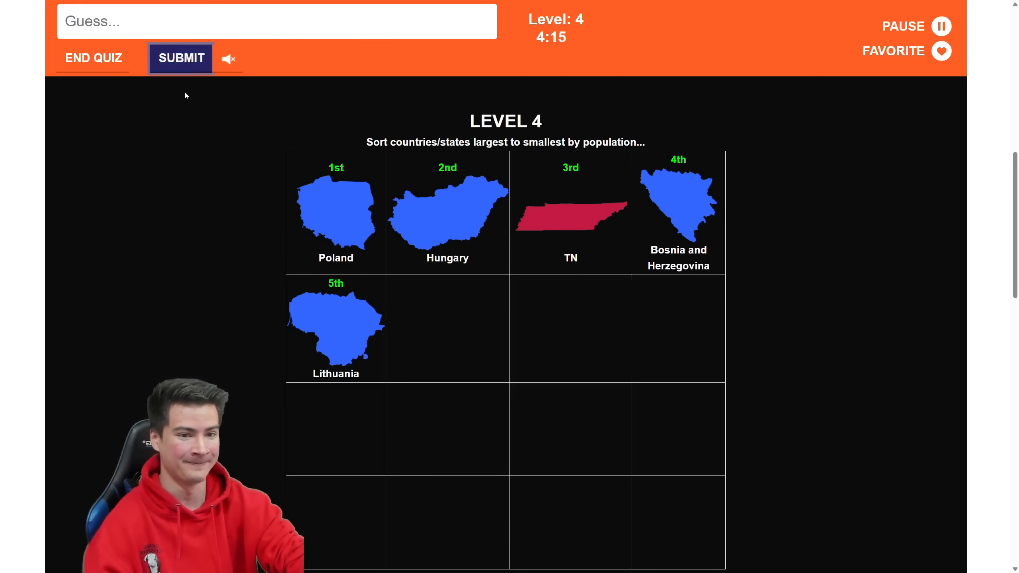
{"action": "left_click", "coordinate": [180, 58]}
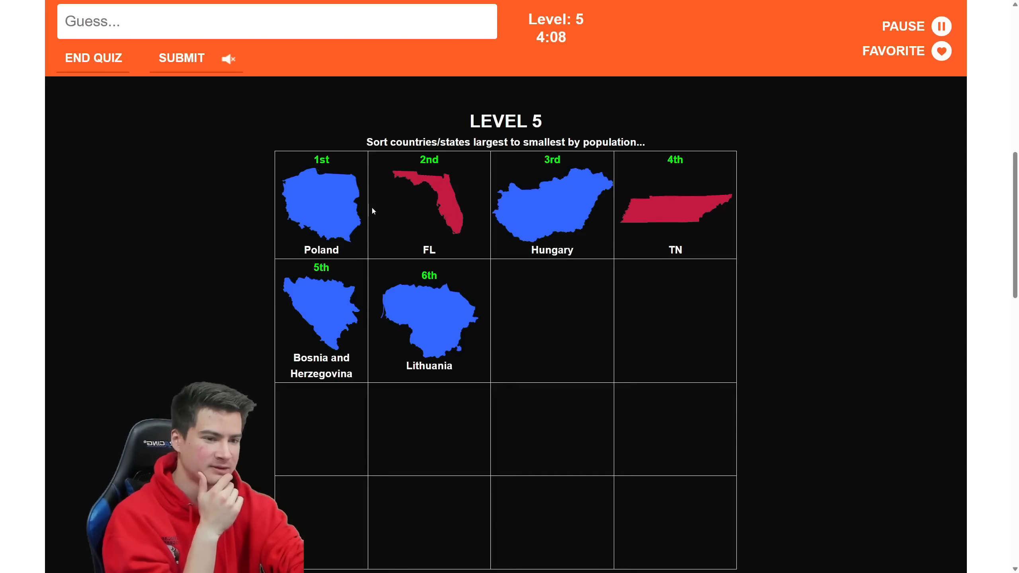
{"action": "left_click", "coordinate": [181, 58]}
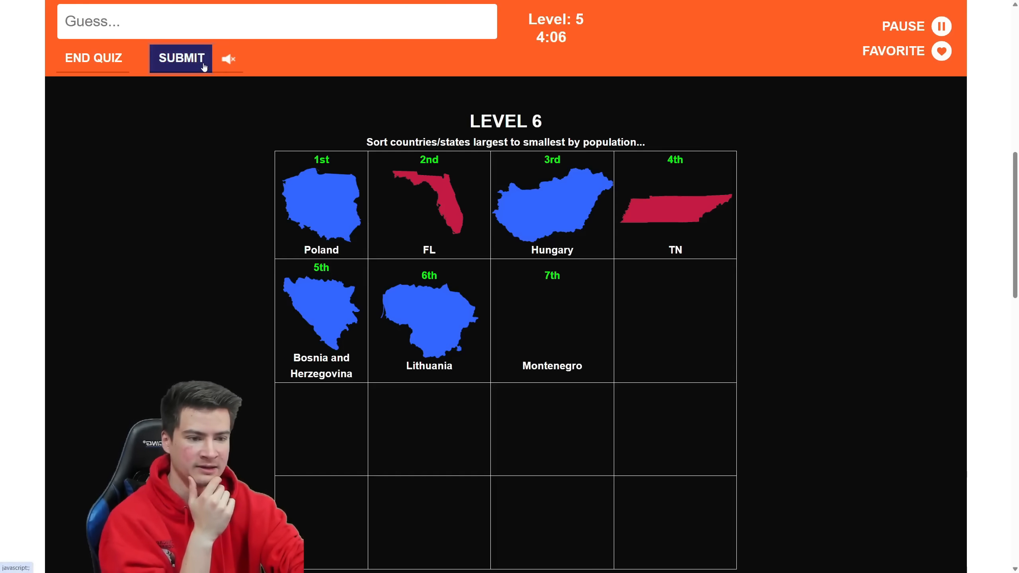
{"action": "left_click", "coordinate": [181, 59]}
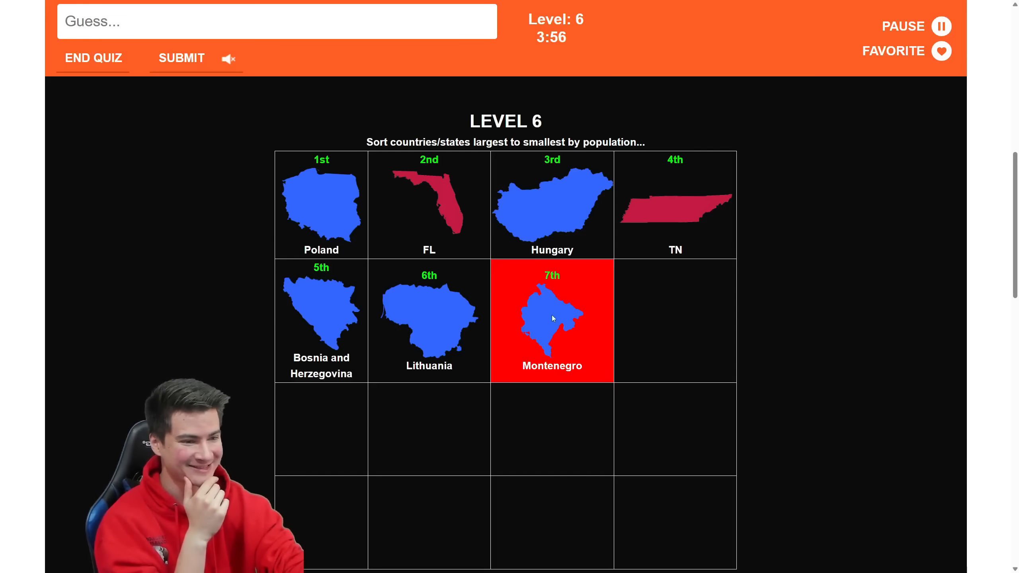
{"action": "scroll", "scroll_direction": "down", "scroll_amount": 3}
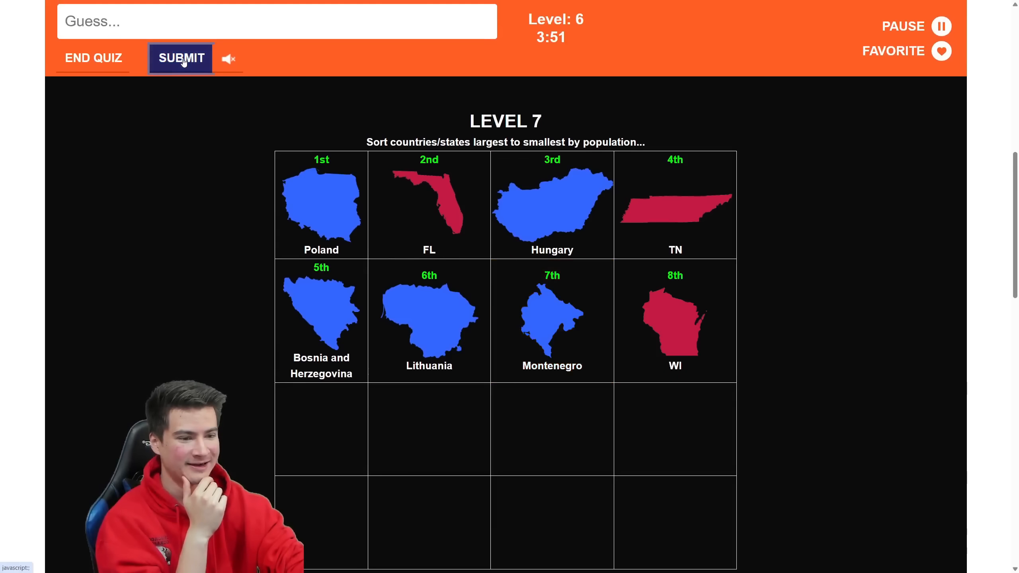
Clear levels 6 to 8, moving Utah ahead of Bosnia and Herzegovina.
{"action": "left_click", "coordinate": [181, 58]}
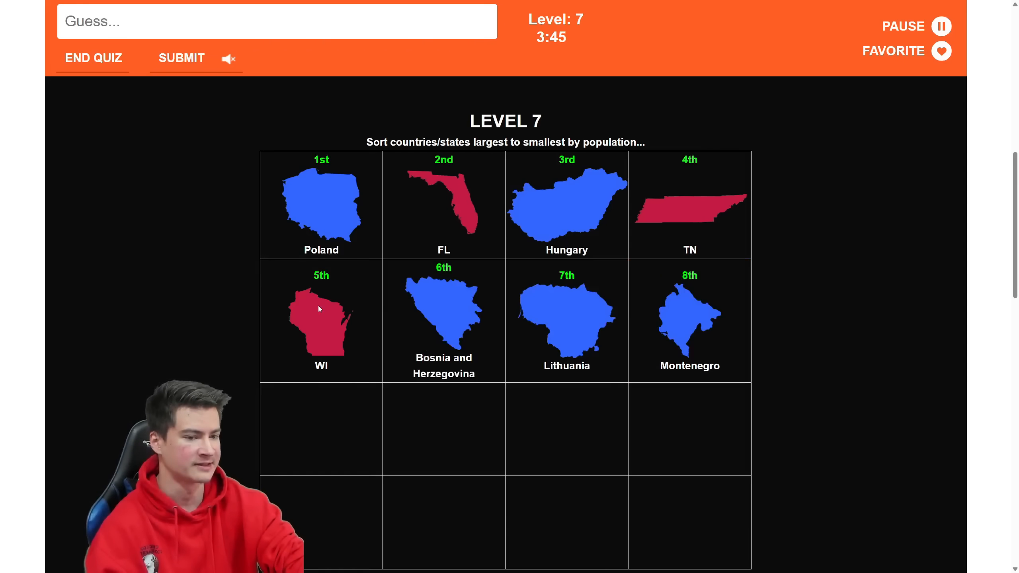
{"action": "left_click", "coordinate": [181, 58]}
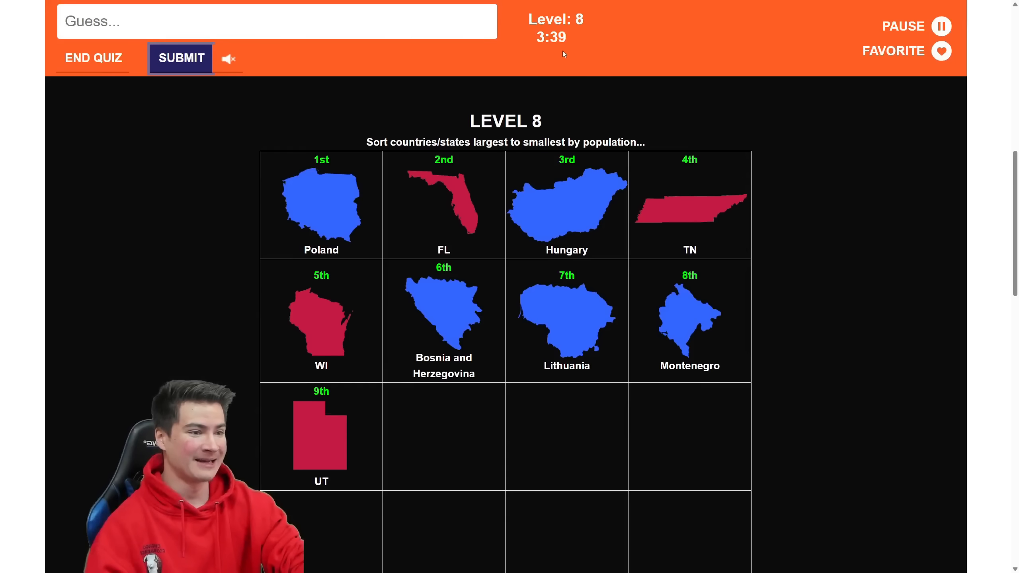
{"action": "scroll", "scroll_direction": "down", "scroll_amount": 3}
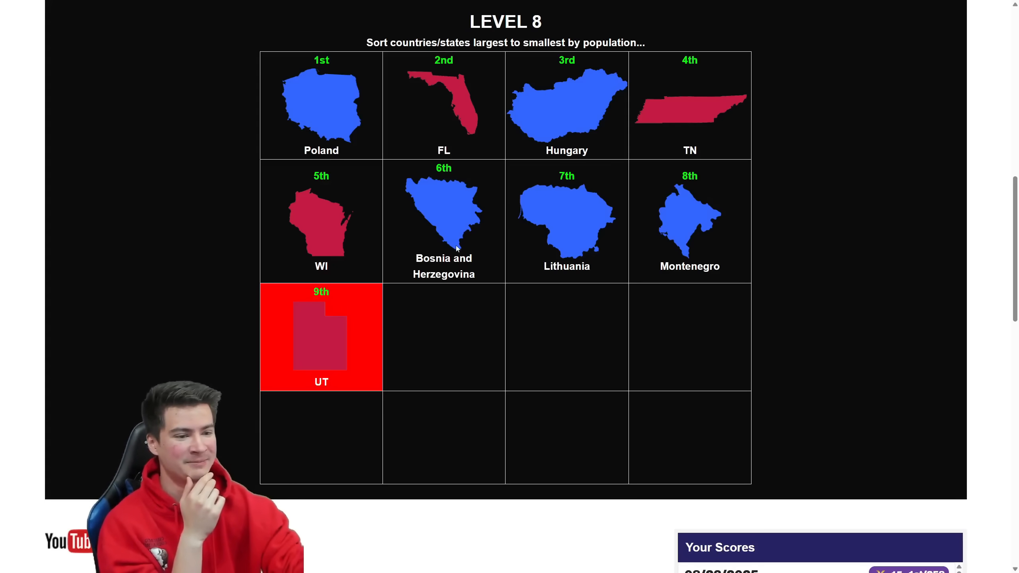
{"action": "left_click_drag", "start_coordinate": [321, 336], "coordinate": [444, 214]}
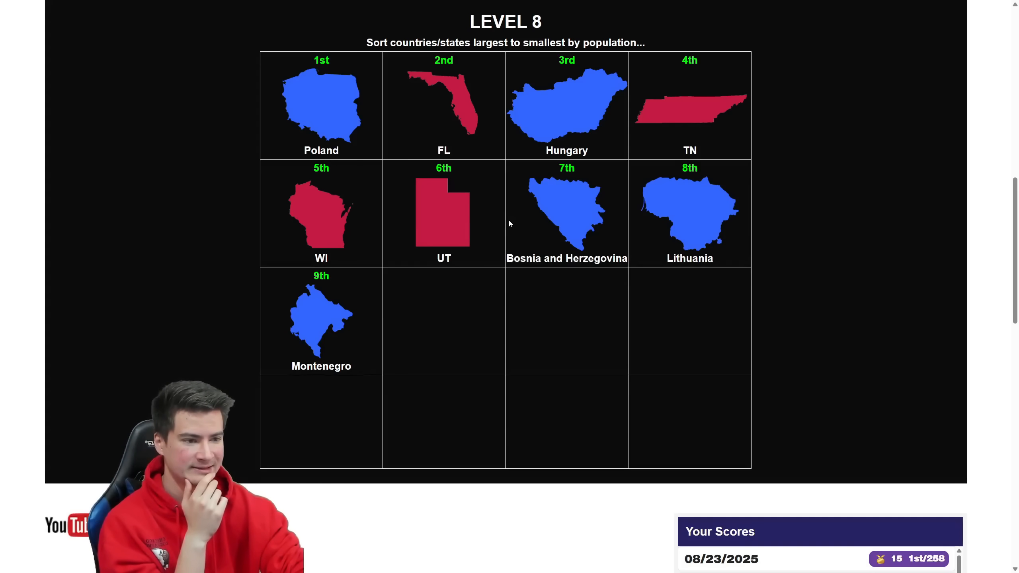
{"action": "left_click", "coordinate": [180, 58]}
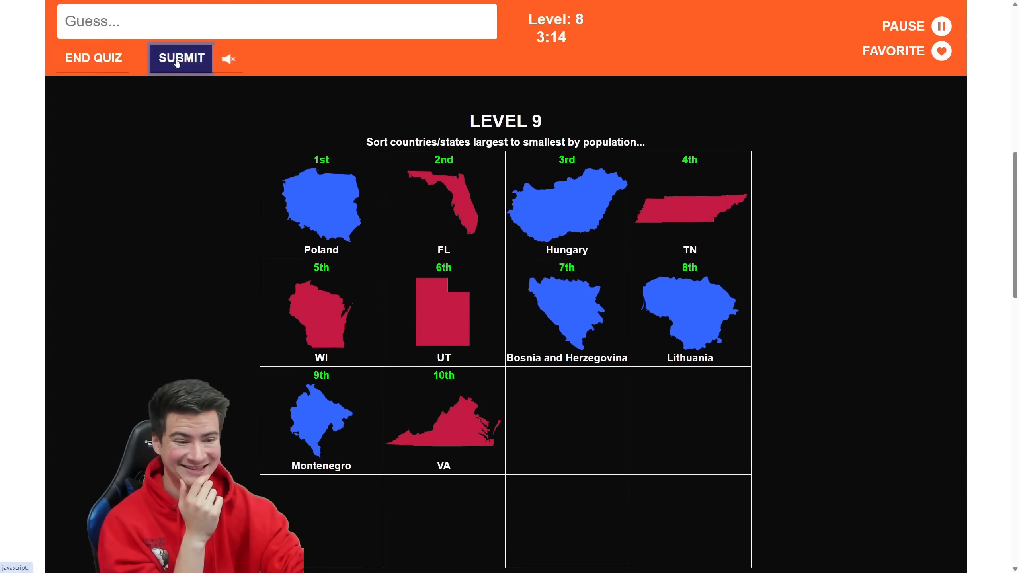
Clear level 9 and move Cyprus ahead of Lithuania in the level 10 grid.
{"action": "scroll", "scroll_direction": "down", "scroll_amount": 3}
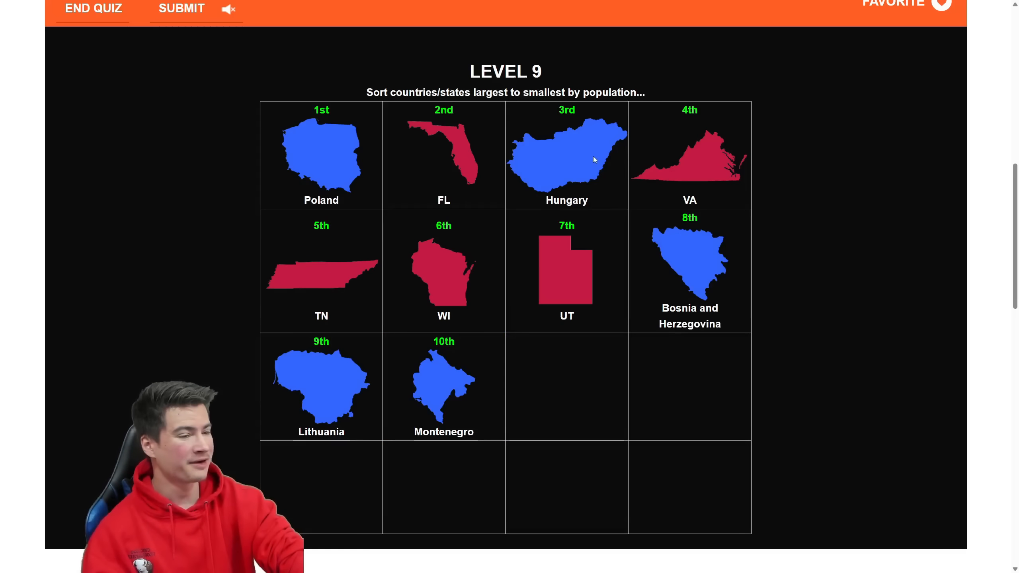
{"action": "mouse_move", "coordinate": [684, 174]}
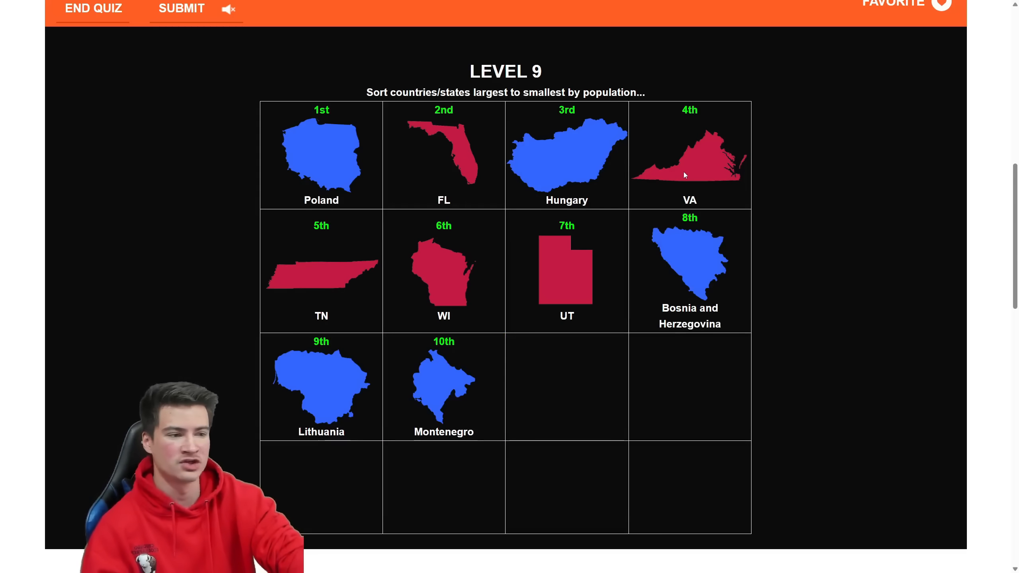
{"action": "left_click", "coordinate": [182, 9]}
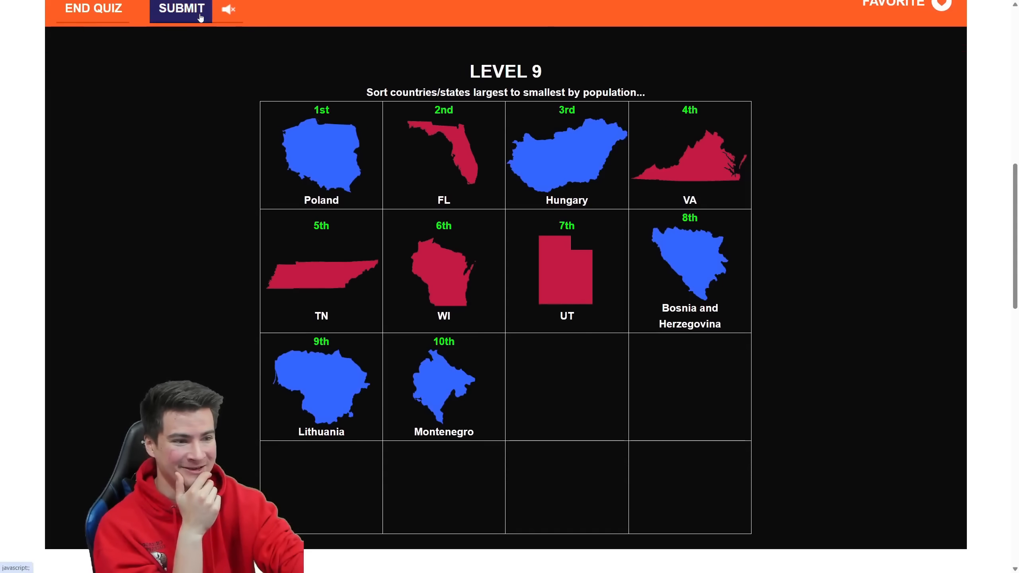
{"action": "left_click", "coordinate": [180, 9]}
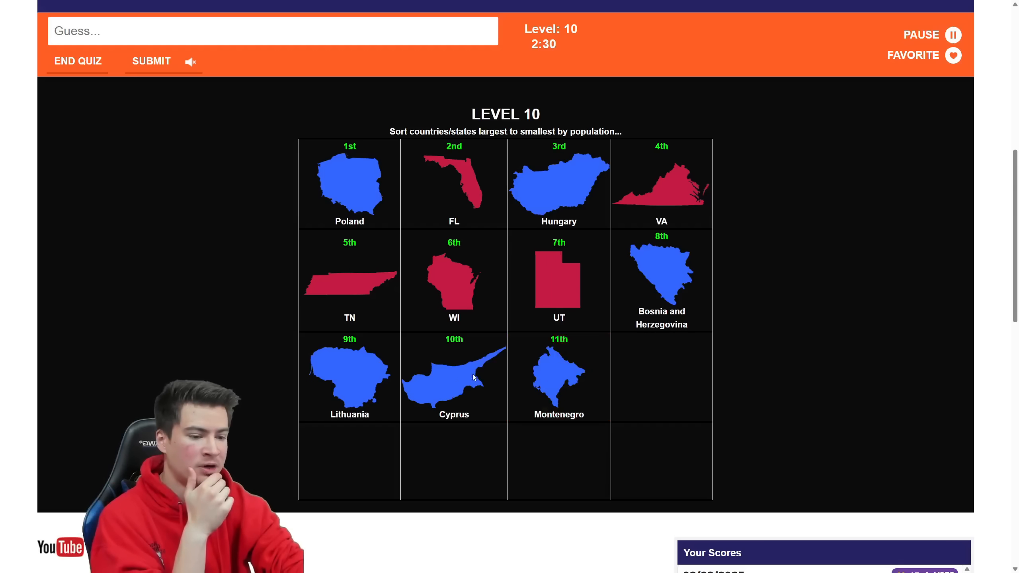
{"action": "left_click", "coordinate": [454, 377]}
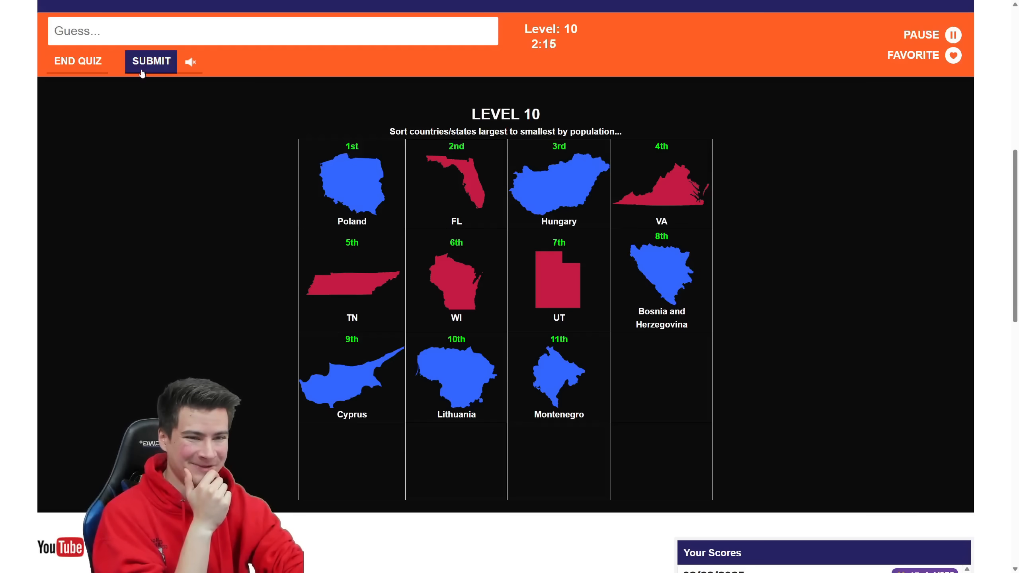
Submit level 10, ending the game with populations shown, and restart a new round.
{"action": "left_click", "coordinate": [151, 62]}
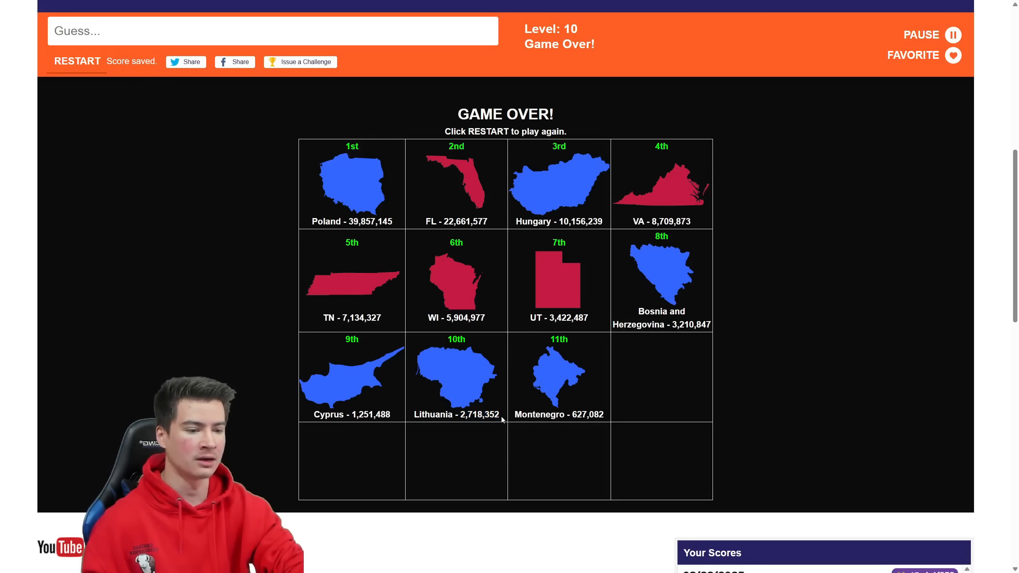
{"action": "left_click", "coordinate": [76, 61]}
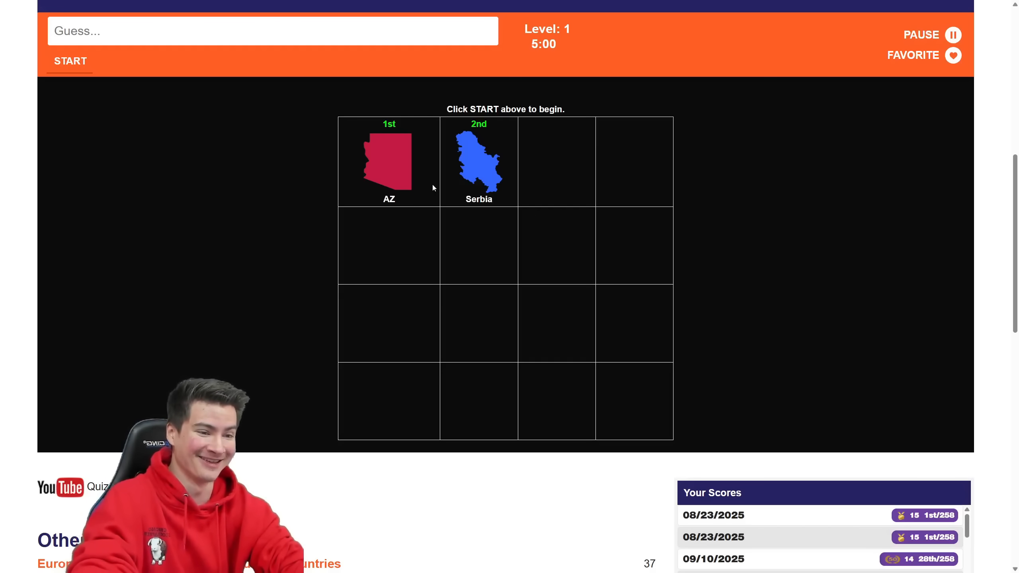
Start the new quiz with Arizona and Serbia and clear levels 1 and 2.
{"action": "left_click", "coordinate": [69, 60]}
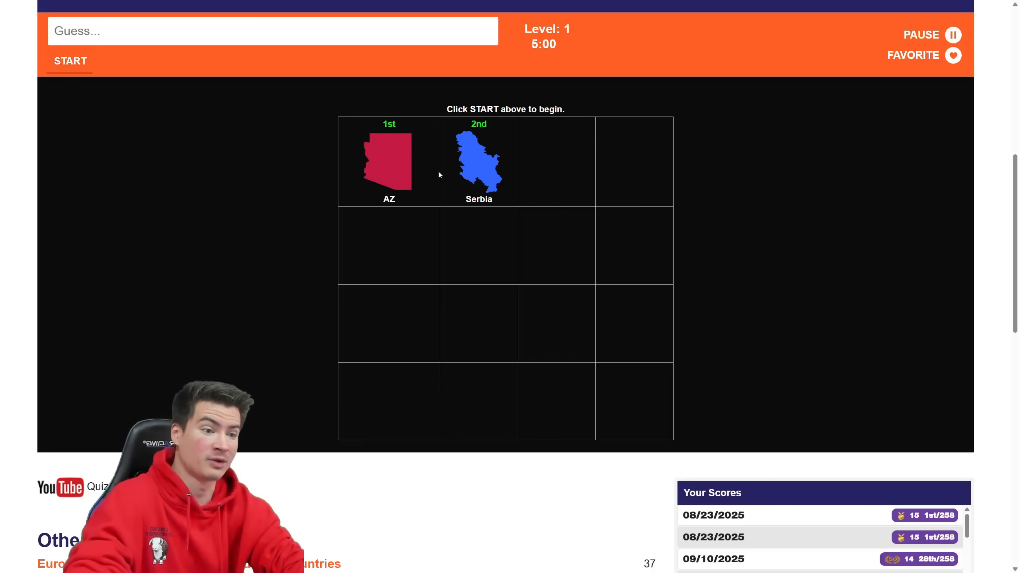
{"action": "left_click", "coordinate": [71, 61]}
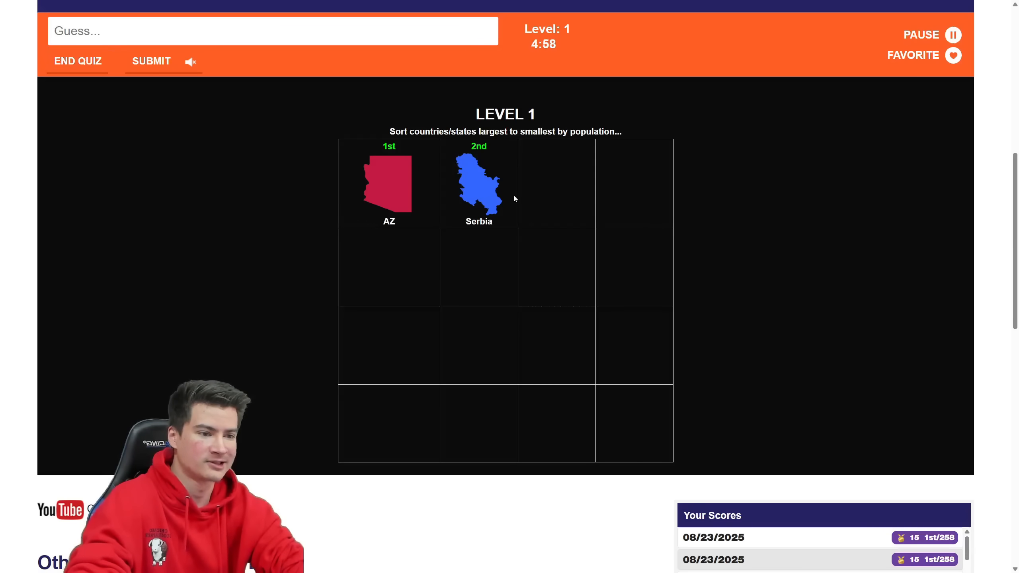
{"action": "left_click", "coordinate": [150, 62]}
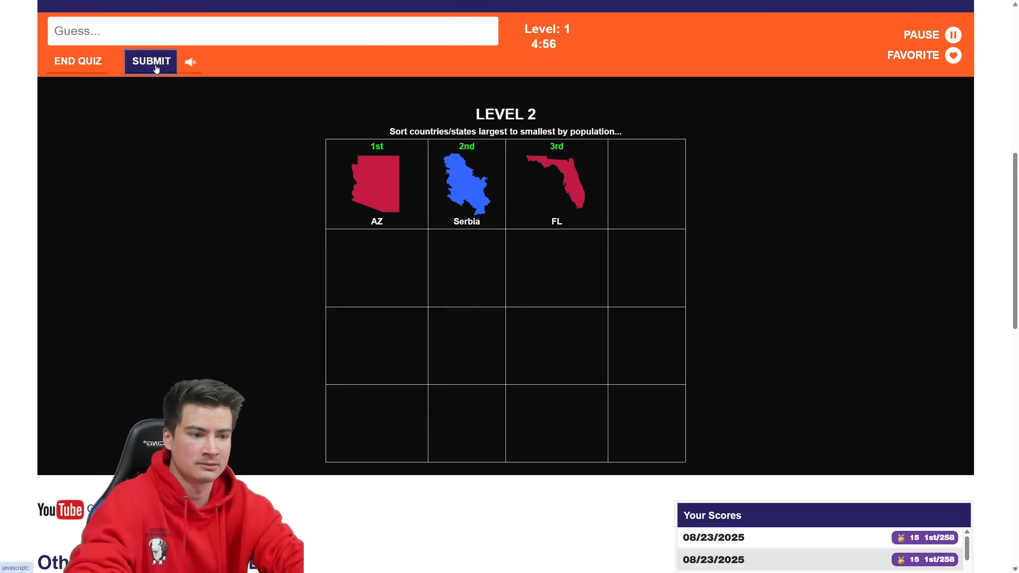
{"action": "left_click", "coordinate": [150, 61]}
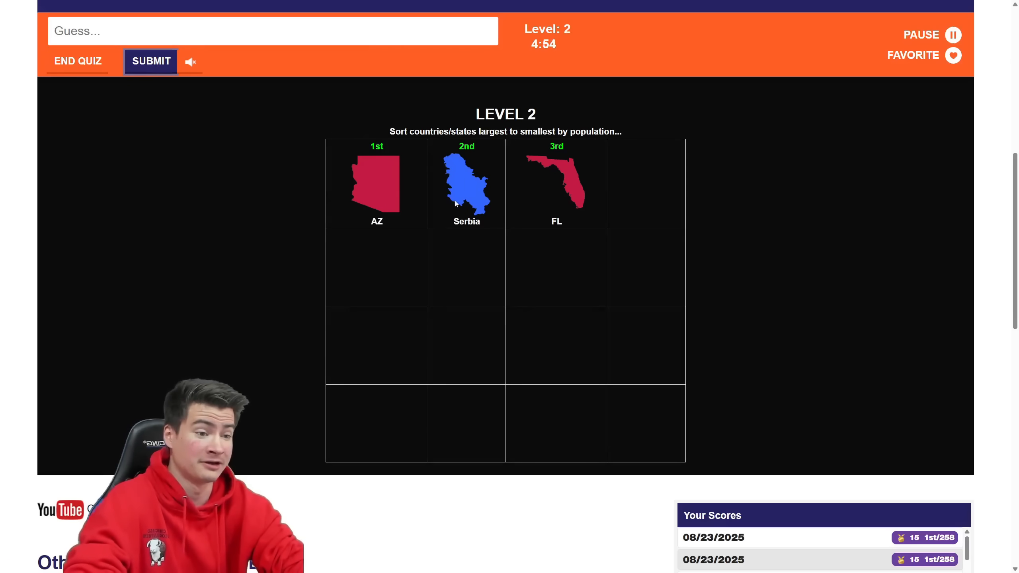
{"action": "left_click", "coordinate": [150, 61]}
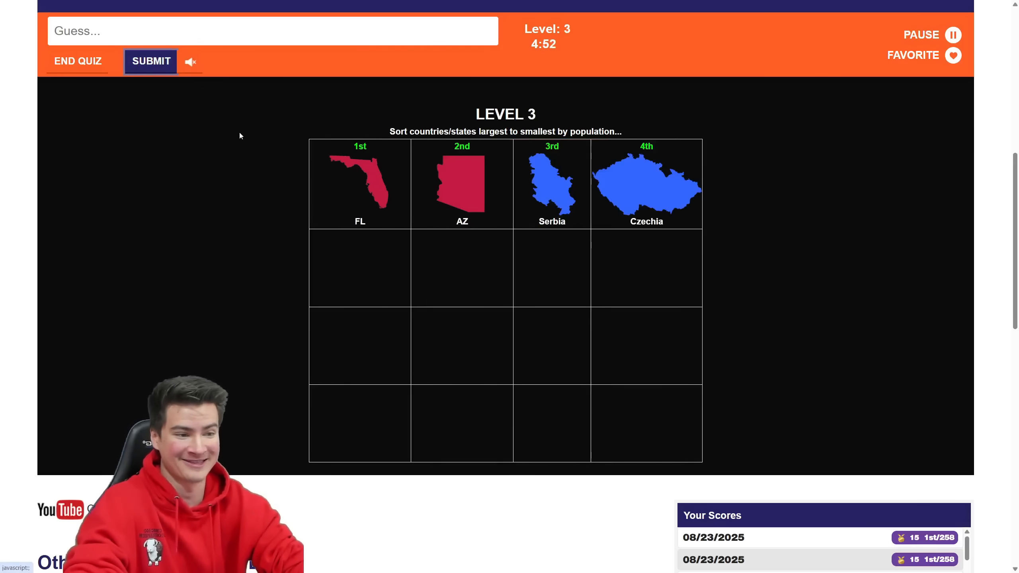
Move Czechia second and Sweden third, submitting through level 5.
{"action": "left_click", "coordinate": [150, 61]}
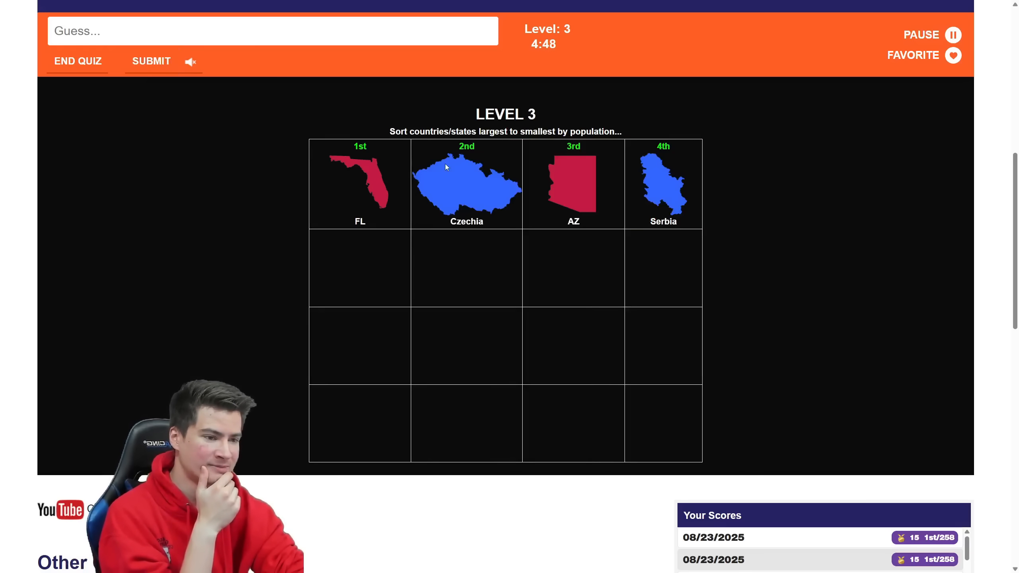
{"action": "mouse_move", "coordinate": [175, 79]}
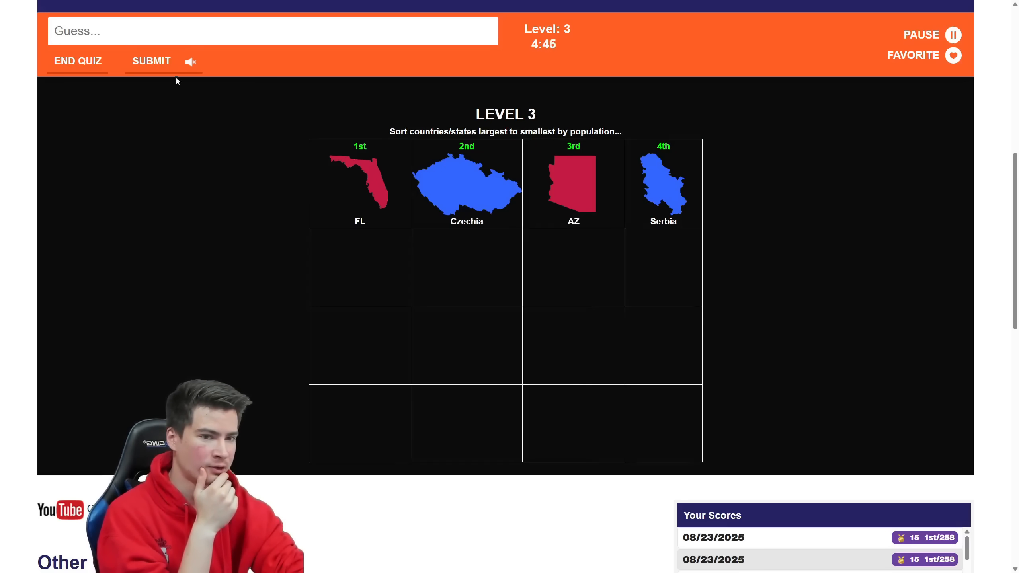
{"action": "left_click", "coordinate": [151, 61]}
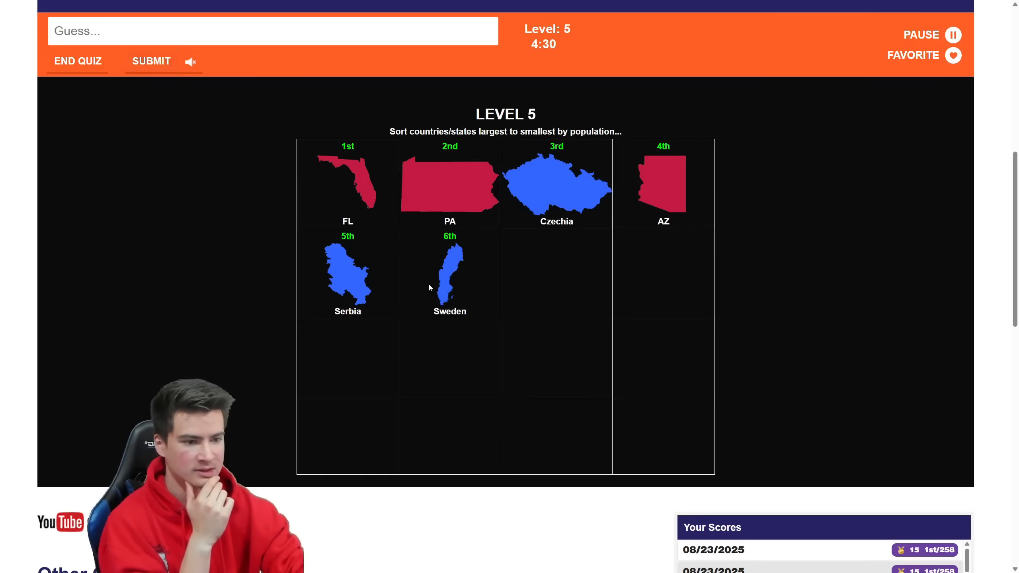
{"action": "left_click", "coordinate": [151, 60]}
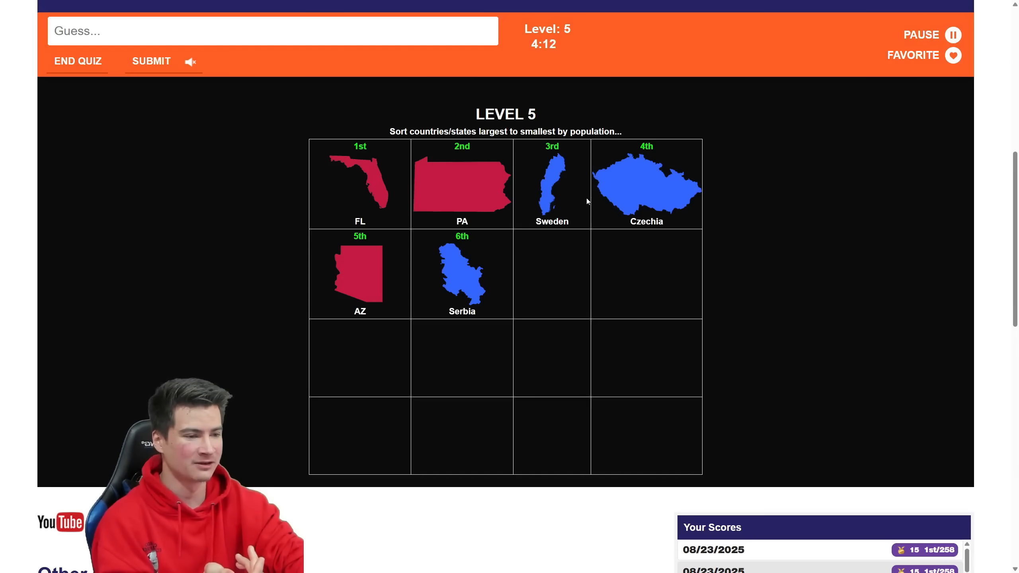
{"action": "mouse_move", "coordinate": [659, 206]}
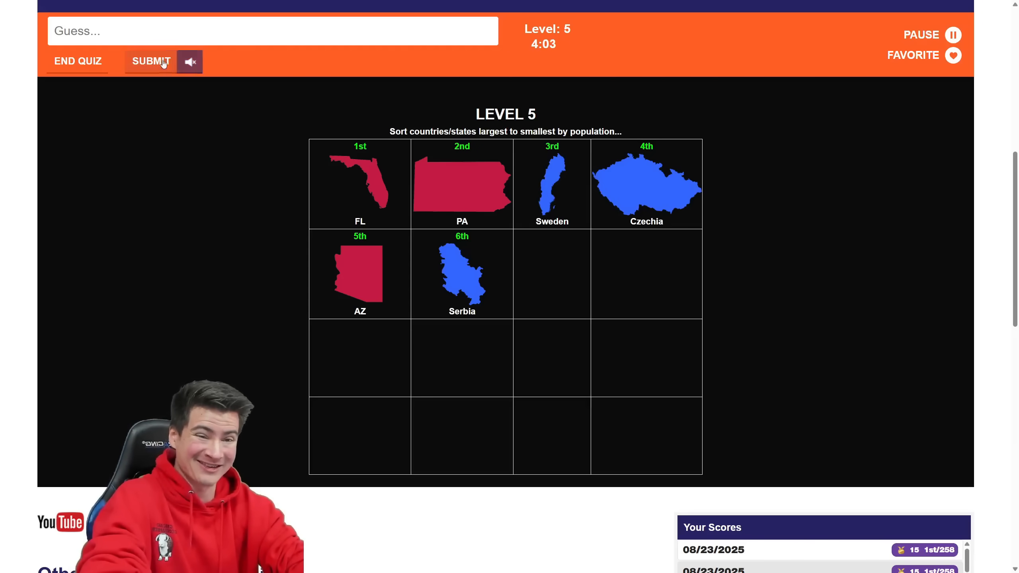
{"action": "left_click", "coordinate": [150, 62]}
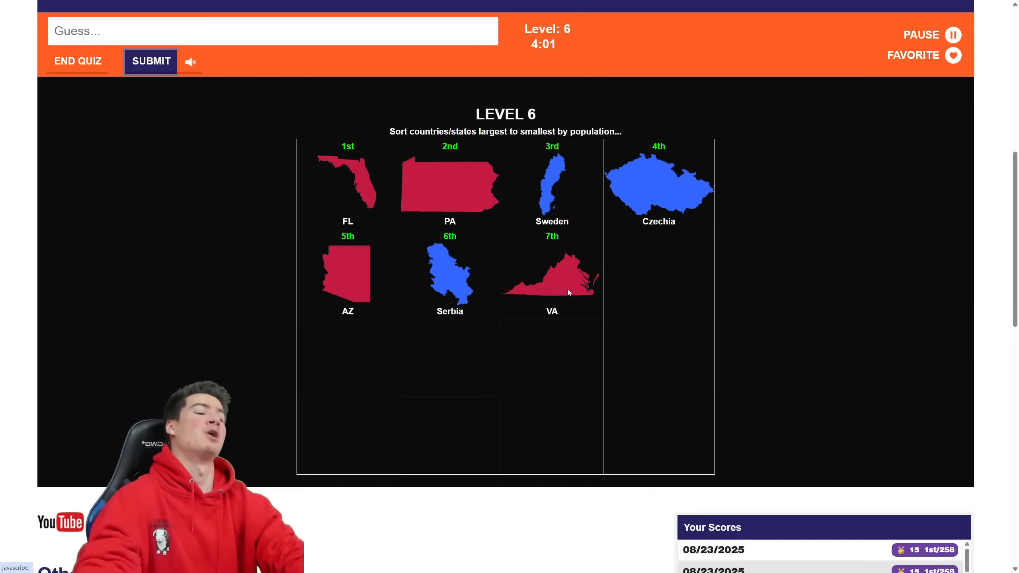
Move Virginia up to fifth place, ahead of Arizona and Serbia, at level 6.
{"action": "left_click", "coordinate": [151, 61]}
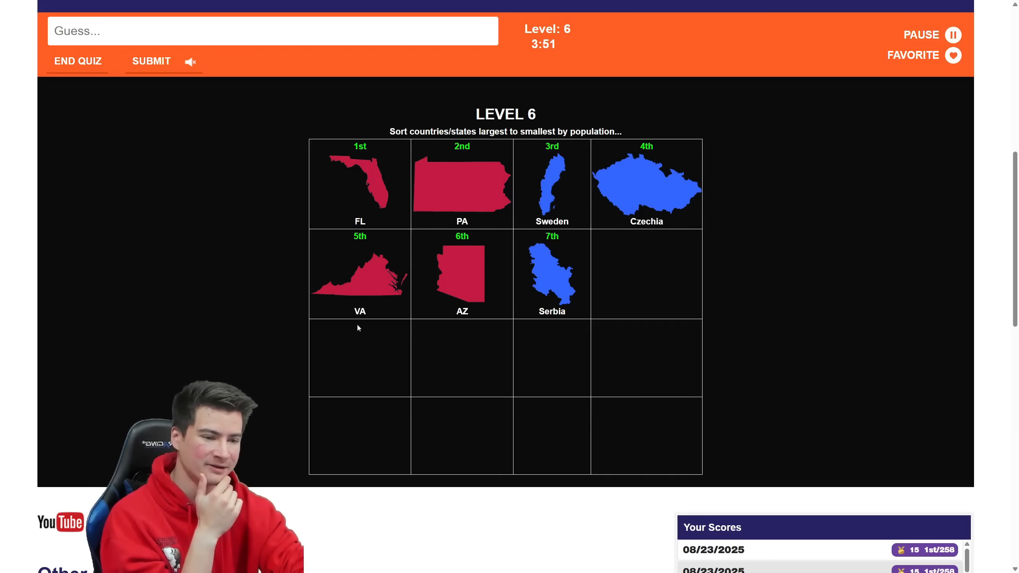
{"action": "mouse_move", "coordinate": [172, 83]}
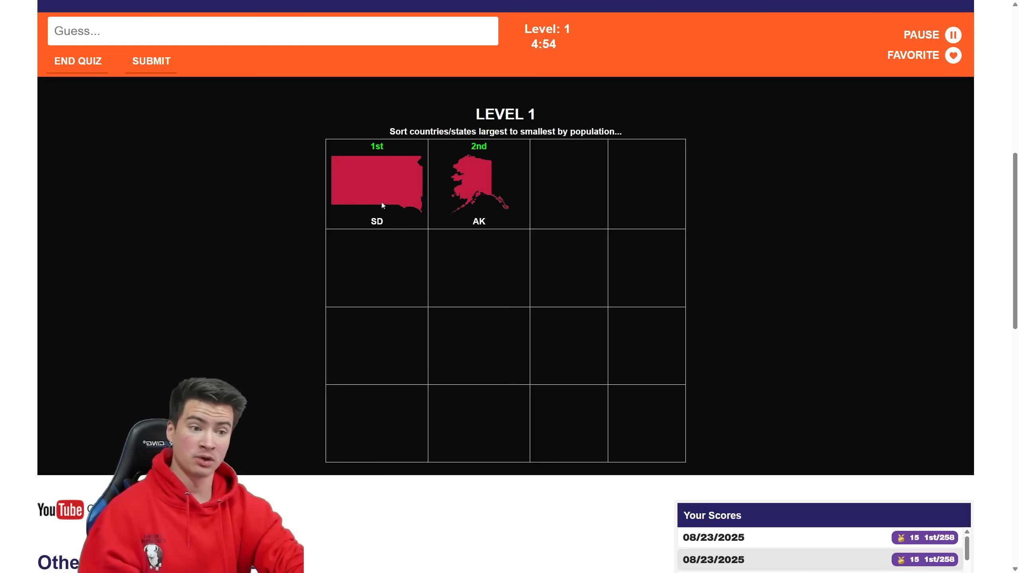
{"action": "mouse_move", "coordinate": [456, 185]}
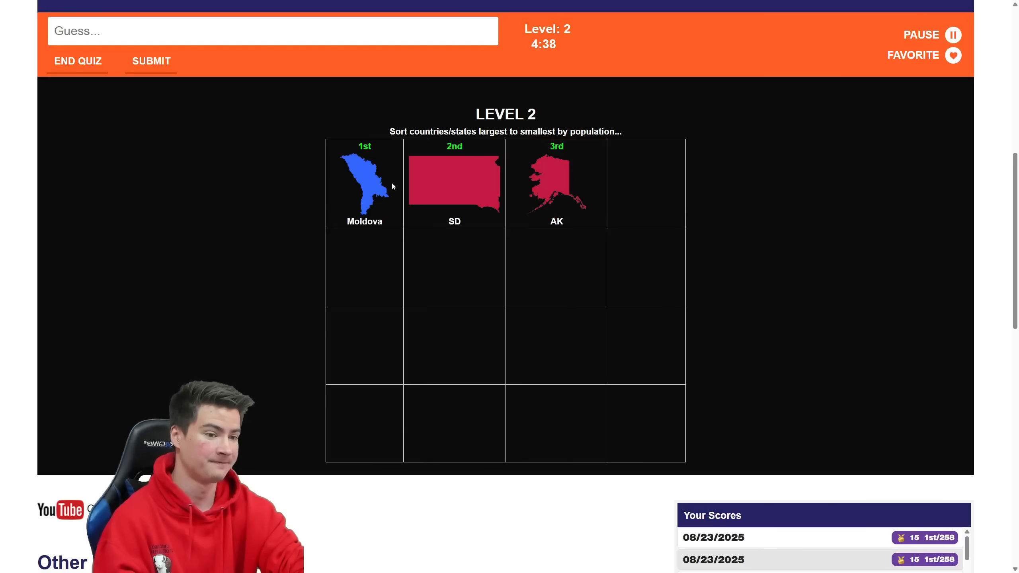
Submit levels 2 and 3, then move North Dakota above Alaska into fourth.
{"action": "left_click", "coordinate": [150, 61]}
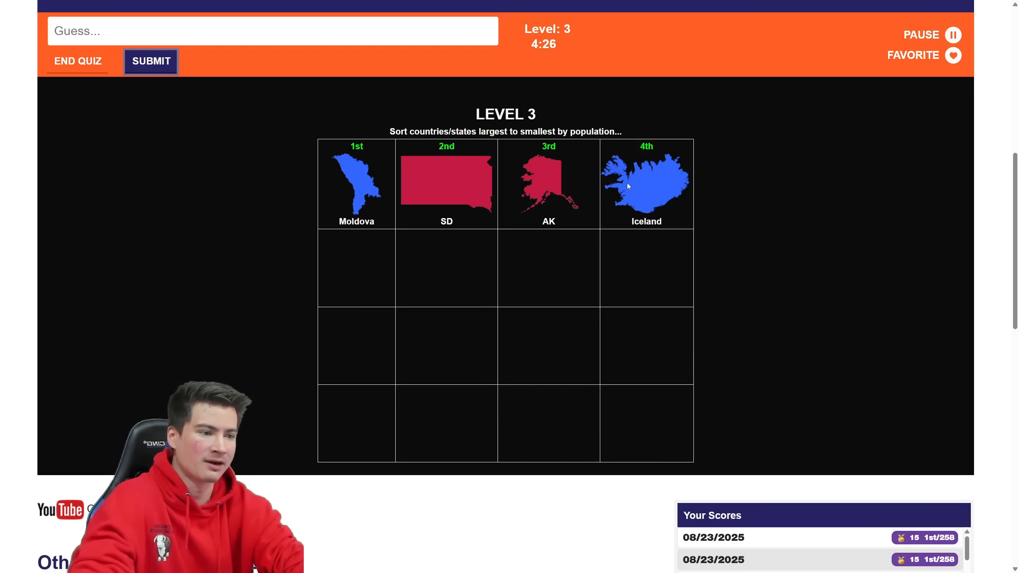
{"action": "left_click", "coordinate": [151, 62]}
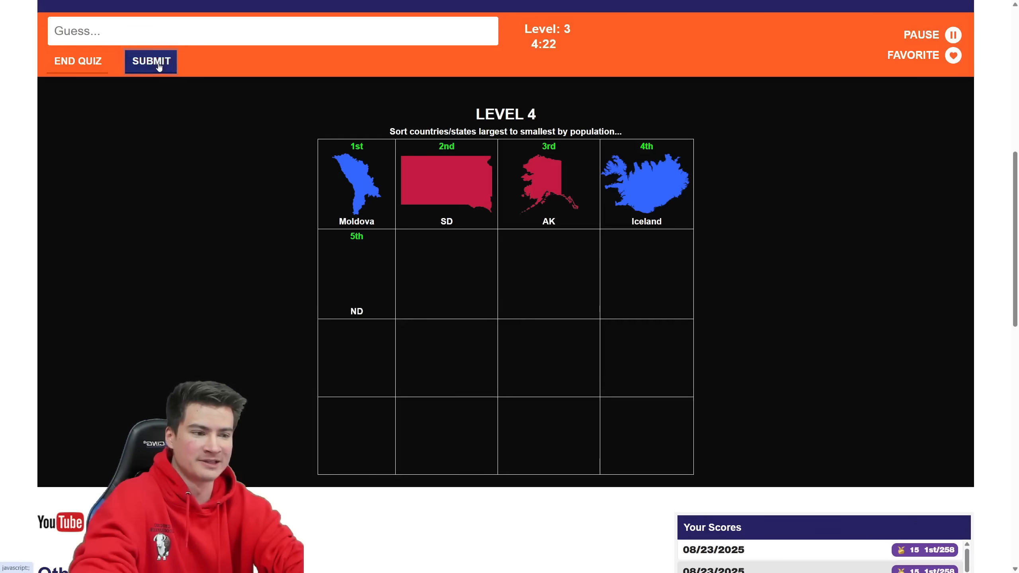
{"action": "left_click", "coordinate": [151, 61]}
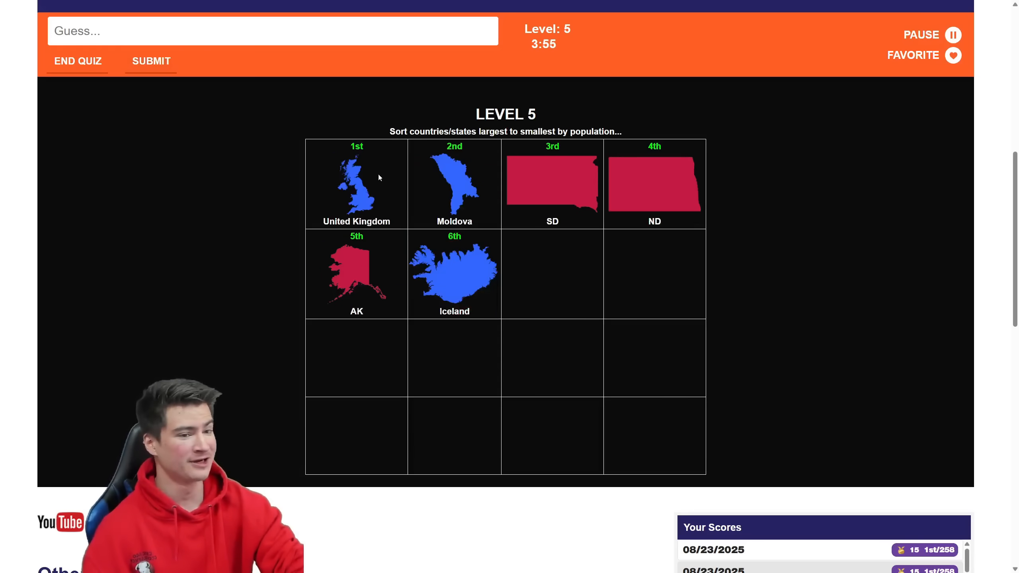
Submit levels 5 to 7 until game over at level 8, then restart the quiz.
{"action": "left_click", "coordinate": [151, 60]}
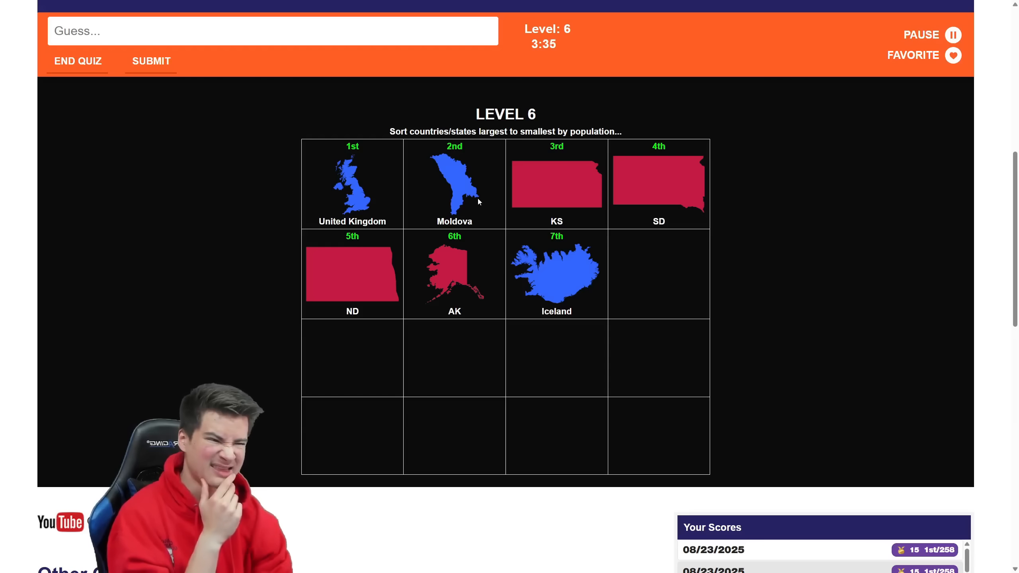
{"action": "left_click", "coordinate": [151, 61]}
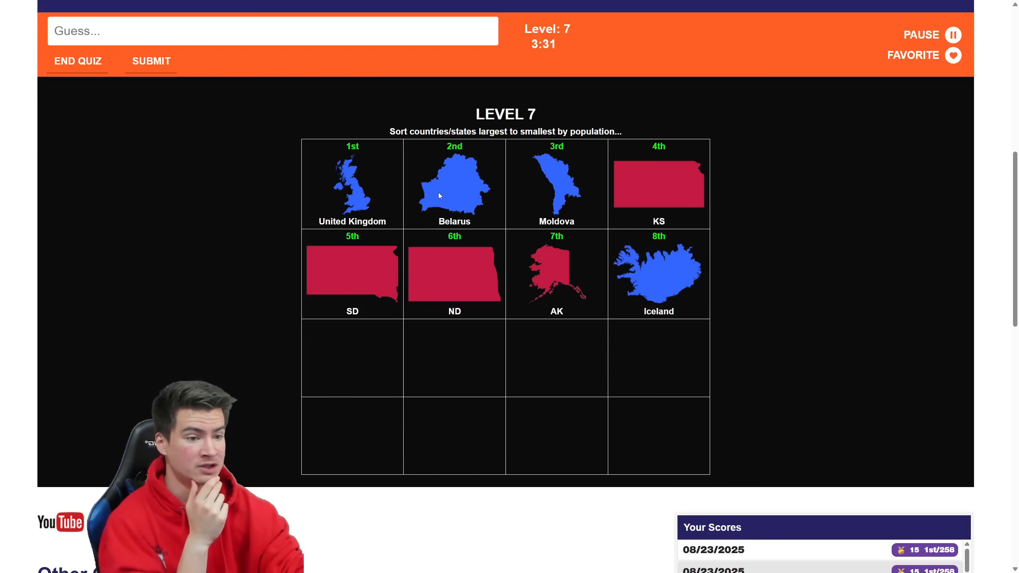
{"action": "left_click", "coordinate": [150, 61]}
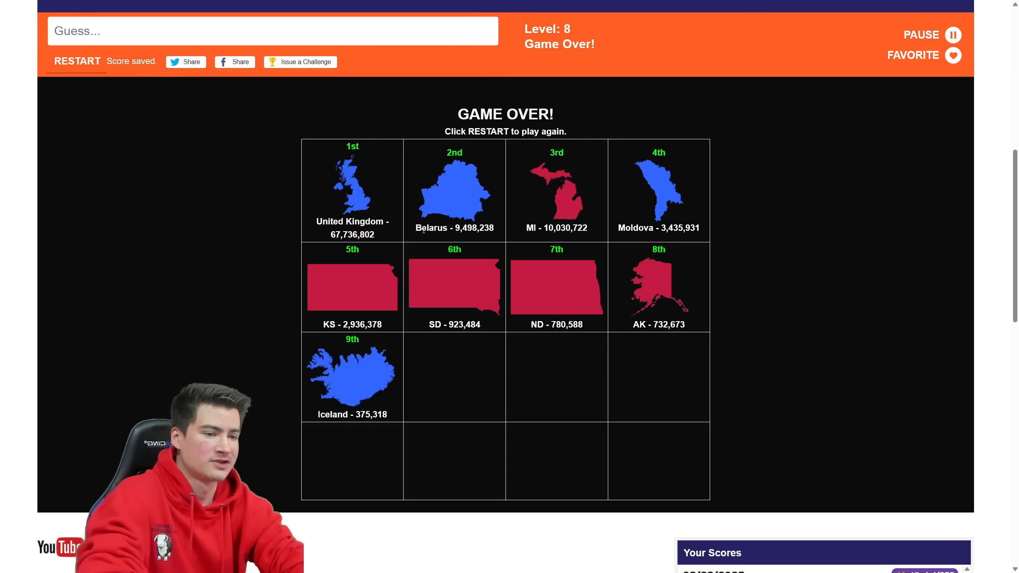
{"action": "mouse_move", "coordinate": [196, 141]}
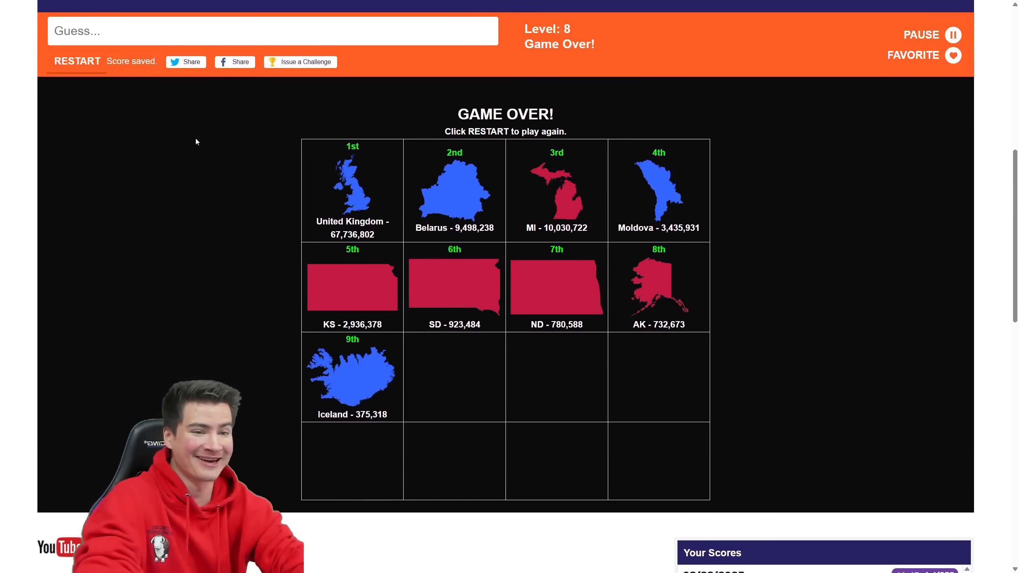
{"action": "left_click", "coordinate": [76, 62]}
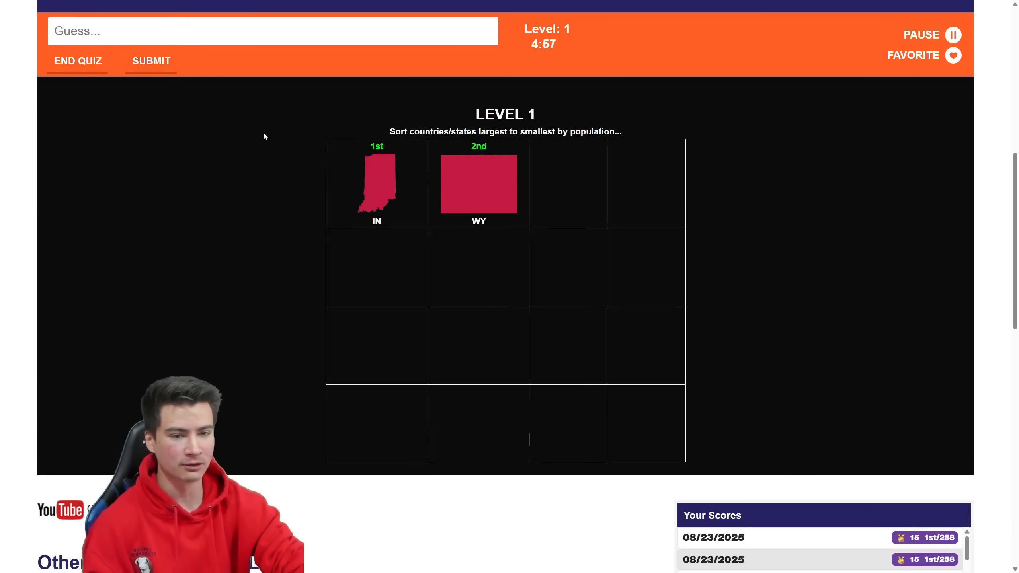
Submit levels 1 to 3, move North Dakota third ahead of Luxembourg, and submit level 4.
{"action": "left_click", "coordinate": [150, 60]}
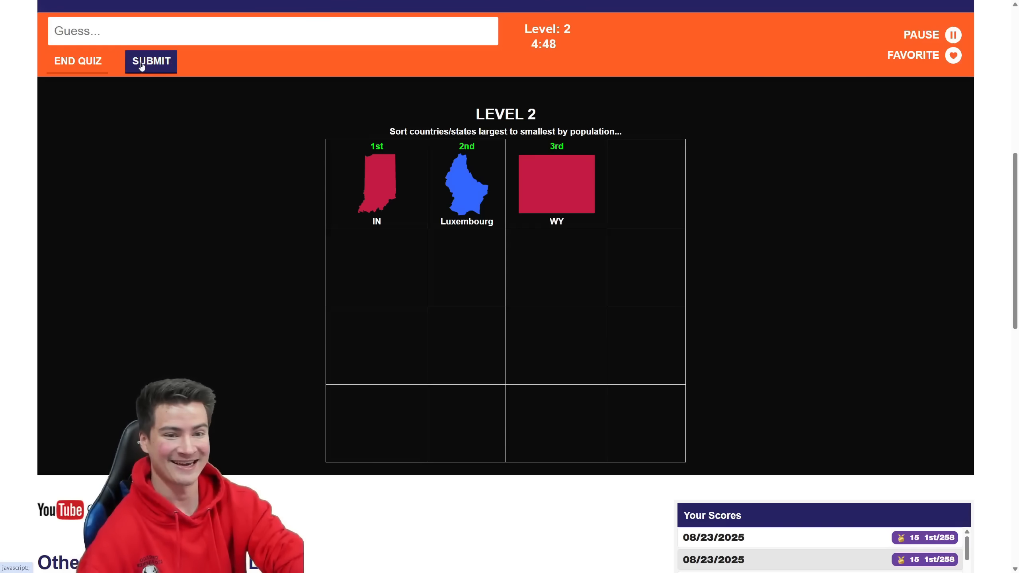
{"action": "left_click", "coordinate": [150, 61]}
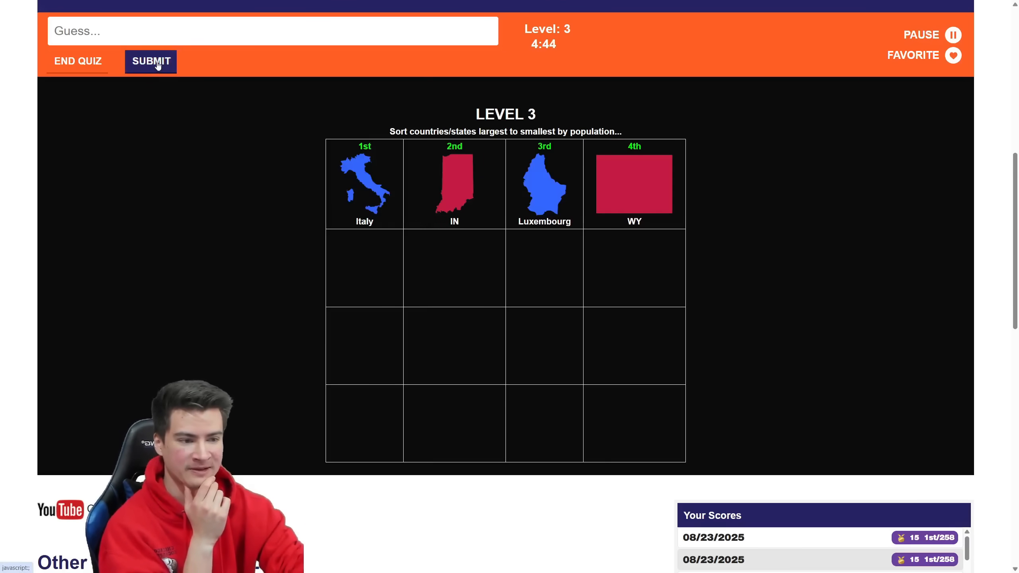
{"action": "left_click", "coordinate": [151, 60]}
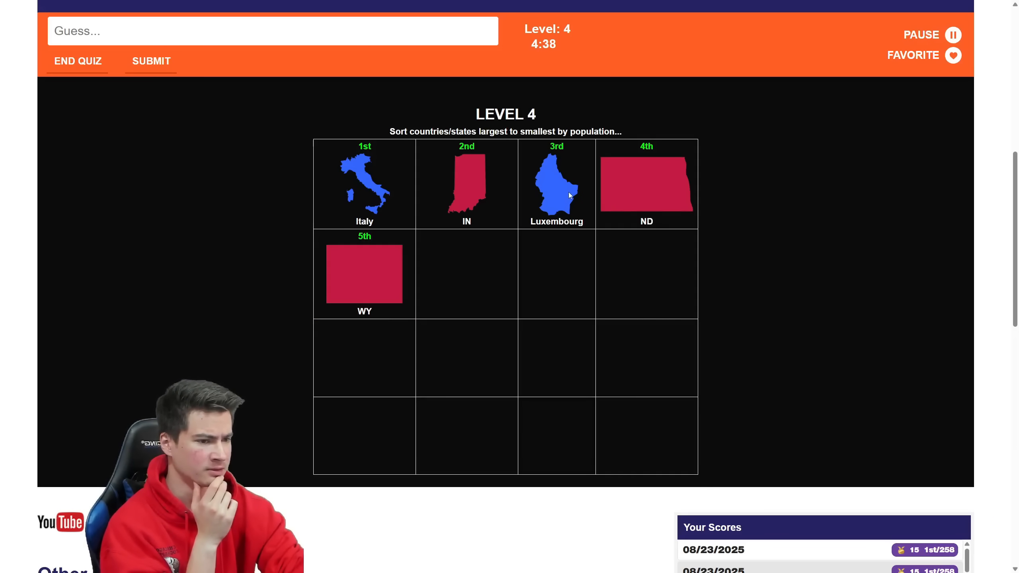
{"action": "left_click", "coordinate": [645, 184]}
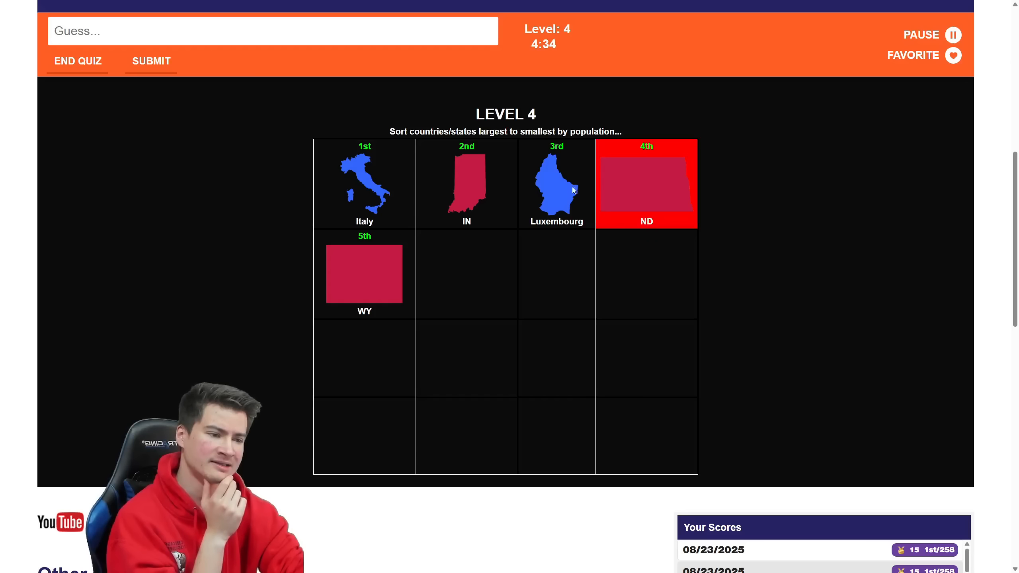
{"action": "left_click_drag", "start_coordinate": [557, 184], "coordinate": [645, 184]}
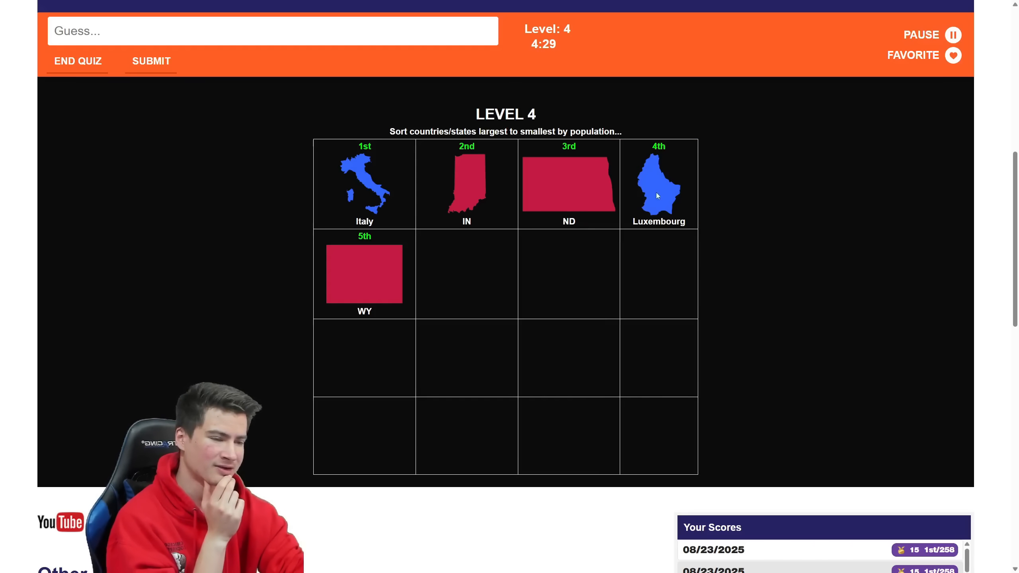
{"action": "left_click", "coordinate": [151, 61]}
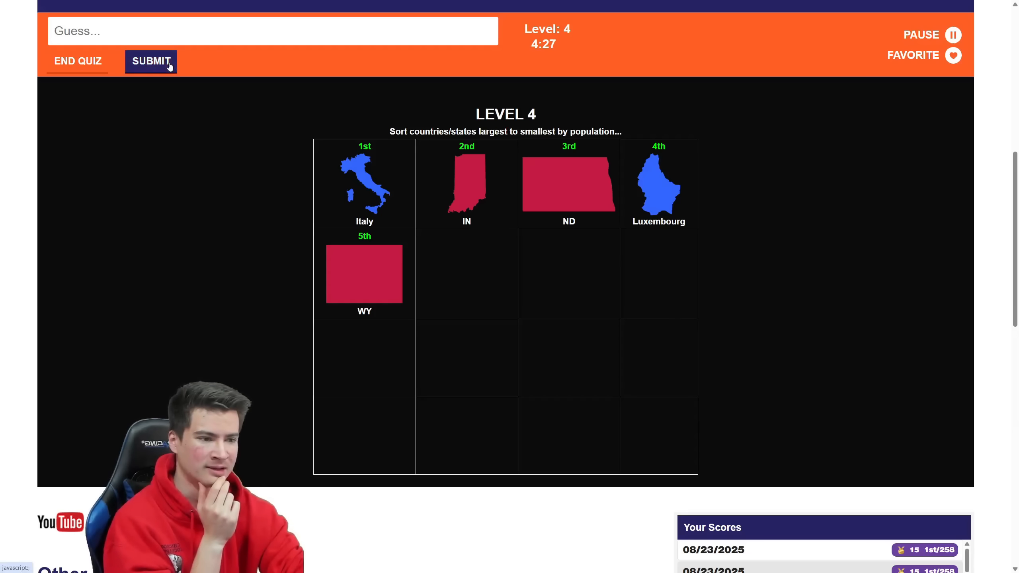
{"action": "left_click", "coordinate": [151, 61]}
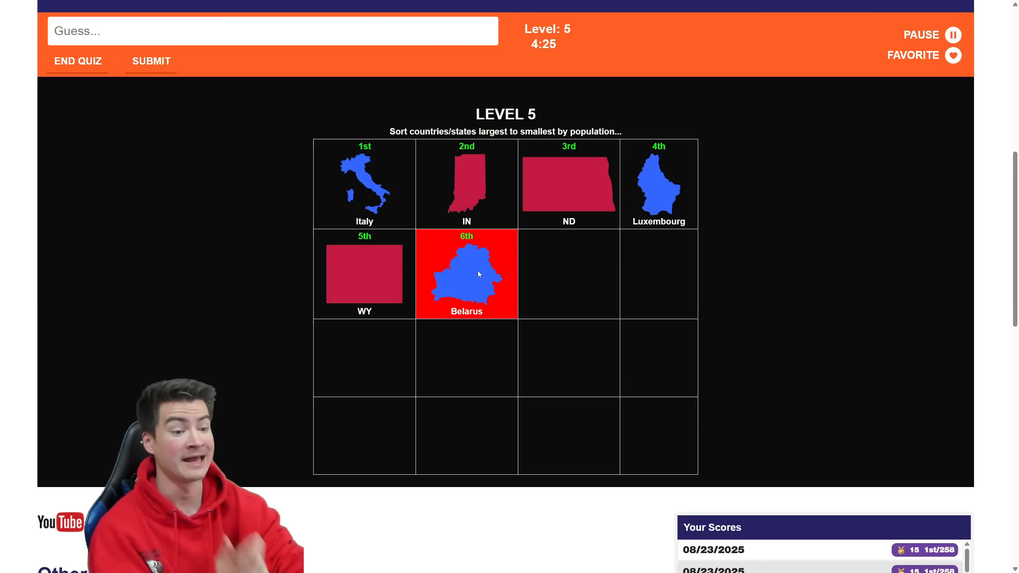
{"action": "mouse_move", "coordinate": [456, 189]}
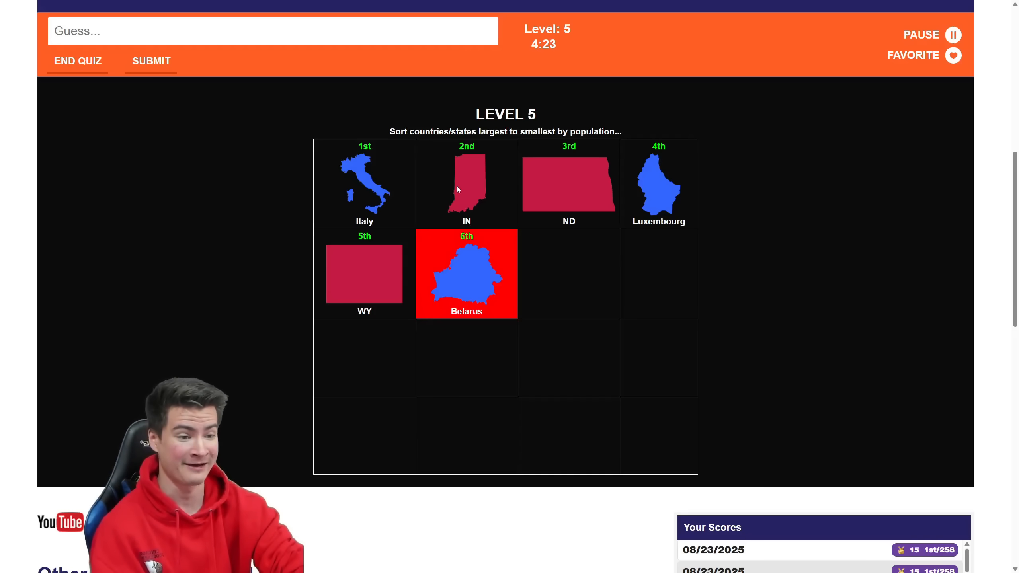
Place Belarus second and keep Andorra seventh, submitting levels 5 and 6.
{"action": "left_click", "coordinate": [151, 60]}
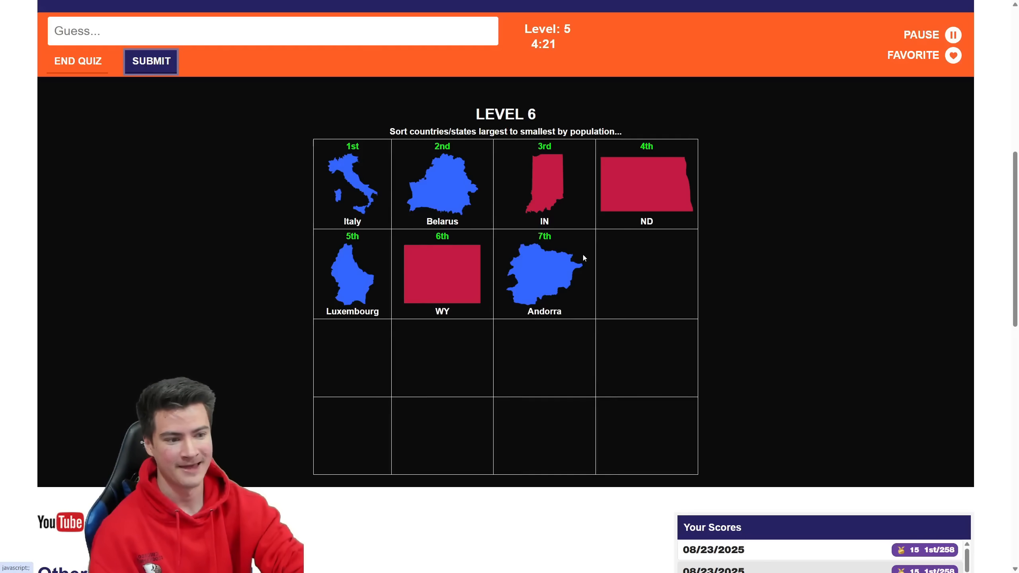
{"action": "left_click", "coordinate": [151, 62]}
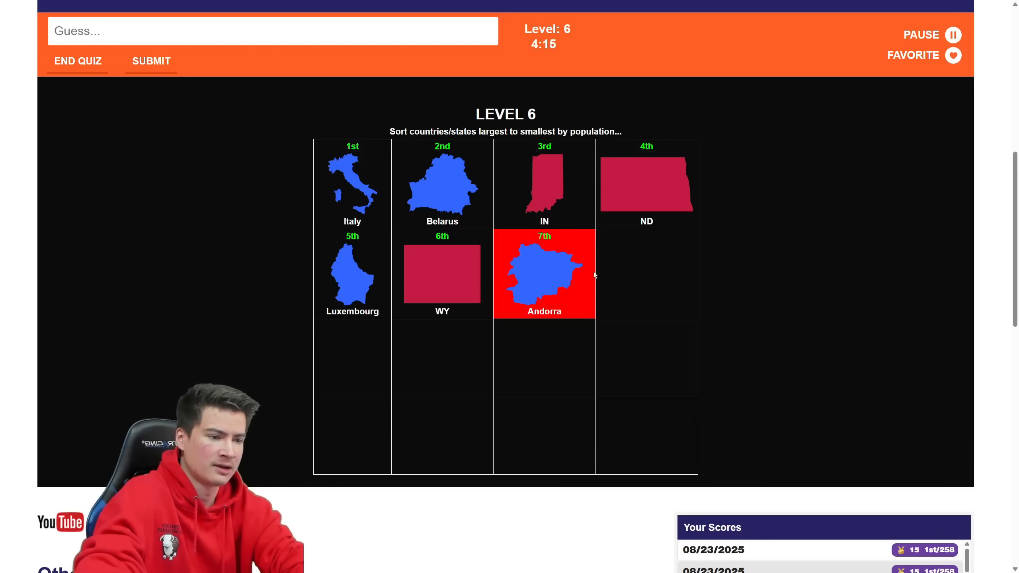
{"action": "mouse_move", "coordinate": [584, 274]}
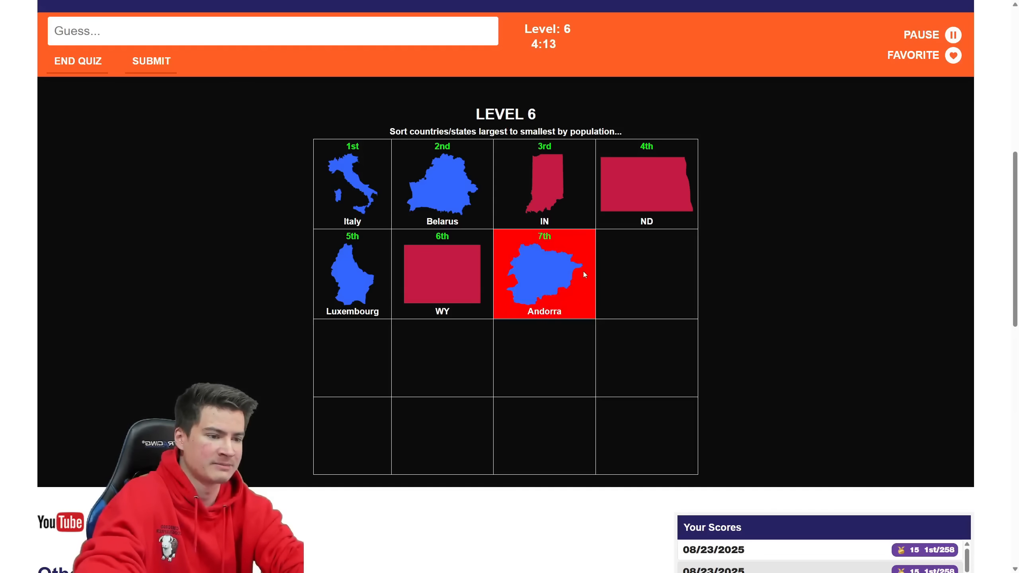
{"action": "left_click", "coordinate": [151, 60]}
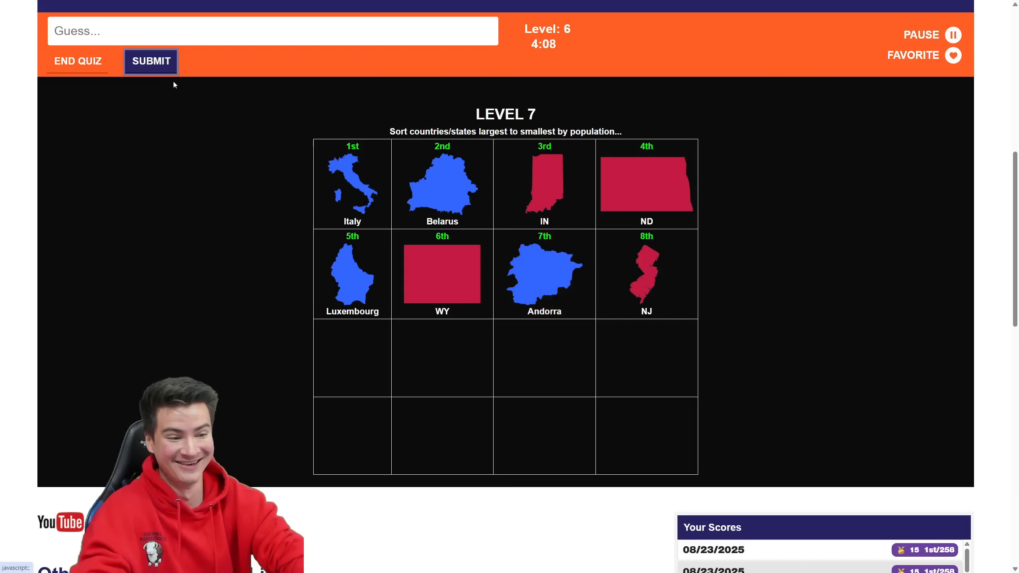
{"action": "left_click", "coordinate": [151, 61]}
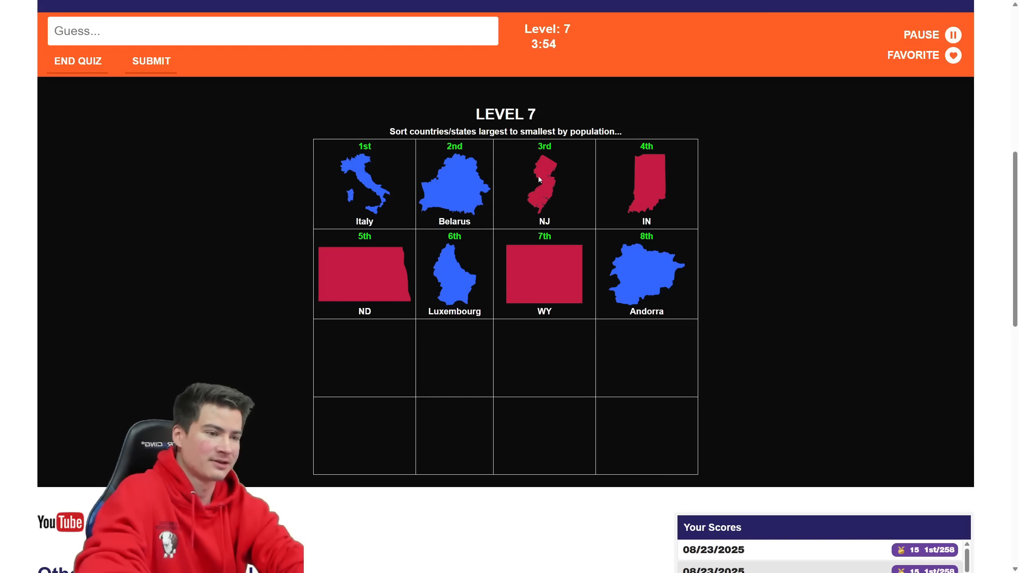
Rank Nevada, New York and Alabama, submitting levels 8 through 10.
{"action": "left_click", "coordinate": [150, 61]}
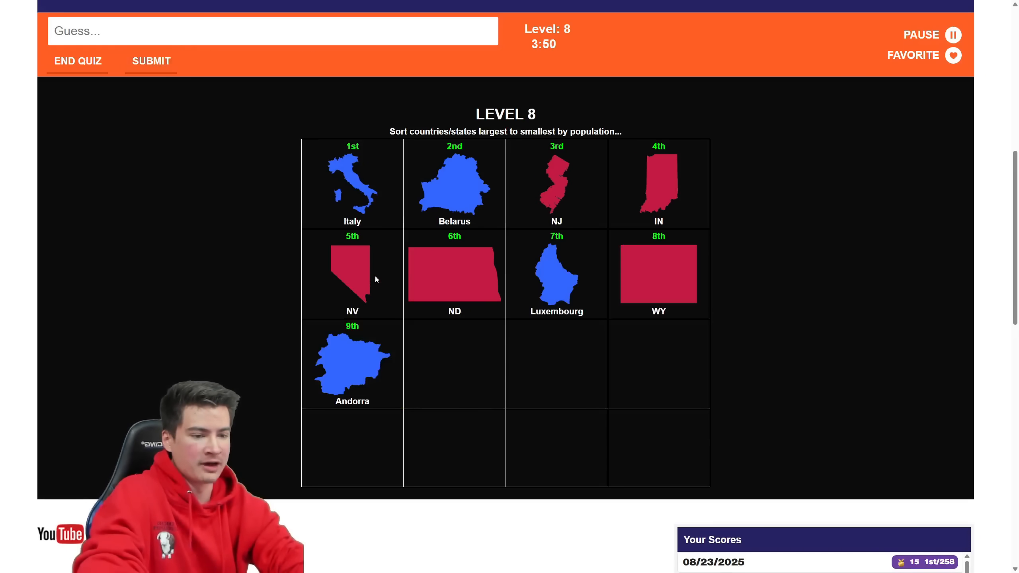
{"action": "mouse_move", "coordinate": [384, 276]}
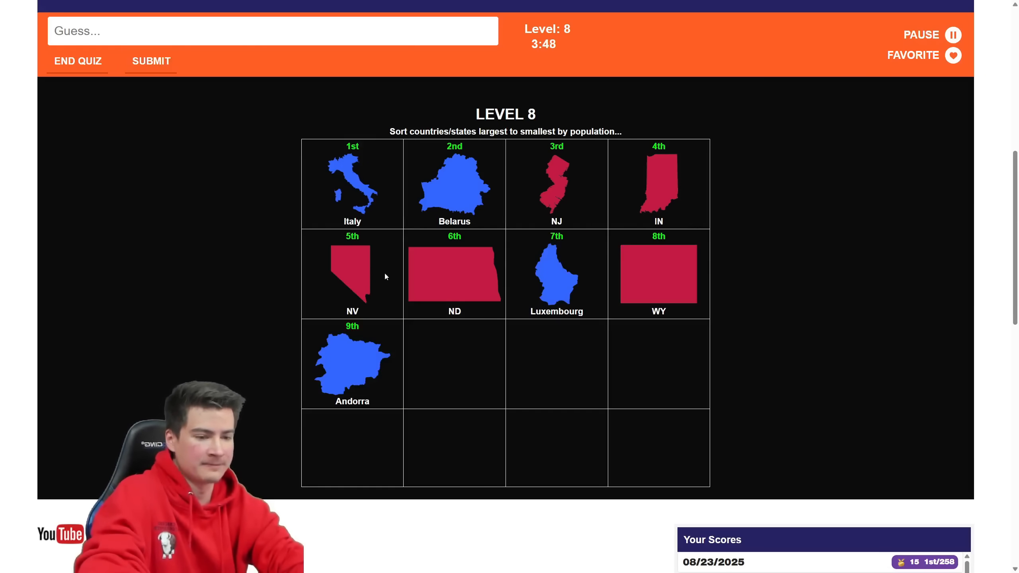
{"action": "left_click", "coordinate": [150, 61]}
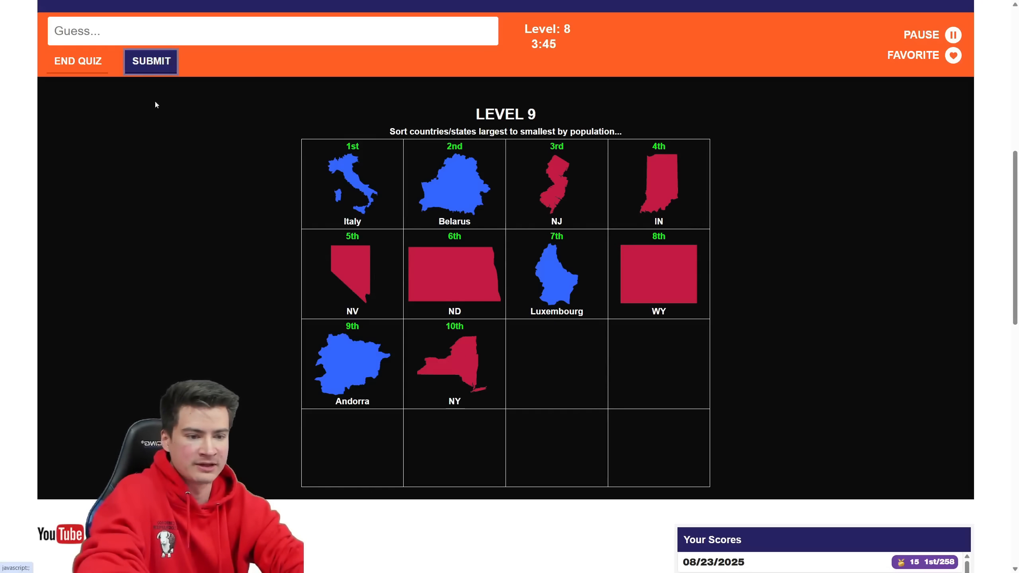
{"action": "left_click", "coordinate": [150, 62]}
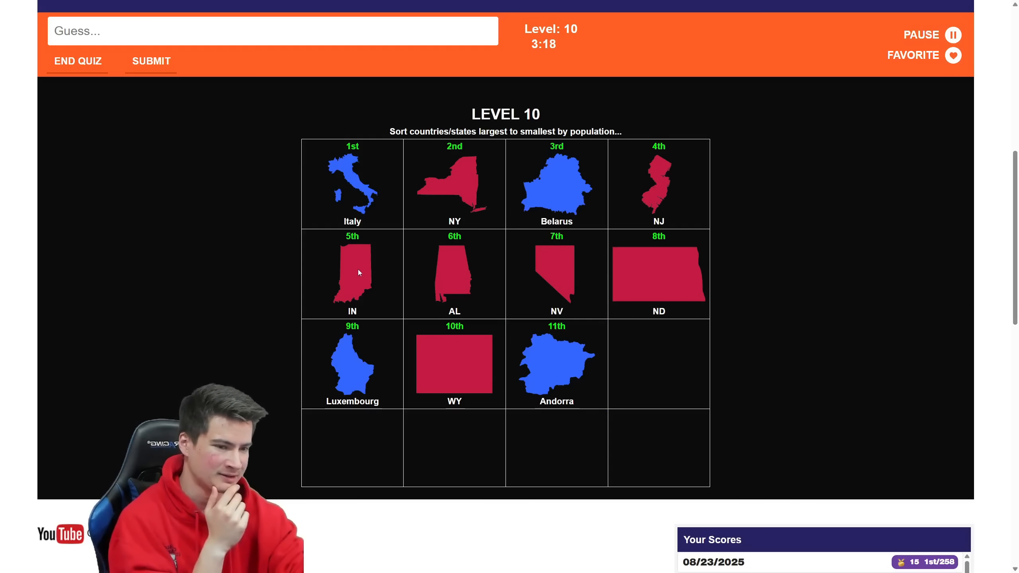
{"action": "mouse_move", "coordinate": [393, 278]}
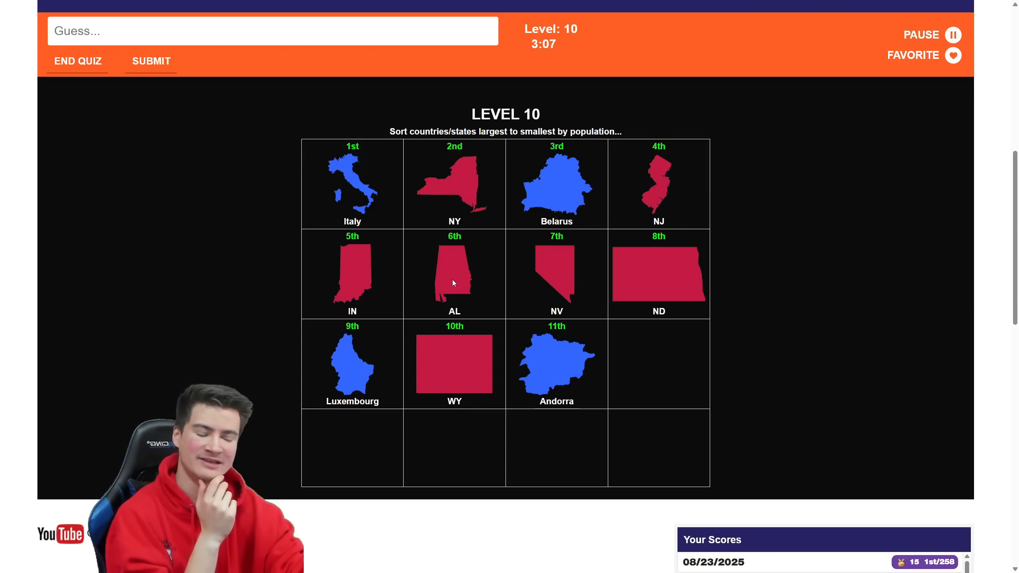
{"action": "left_click", "coordinate": [151, 61]}
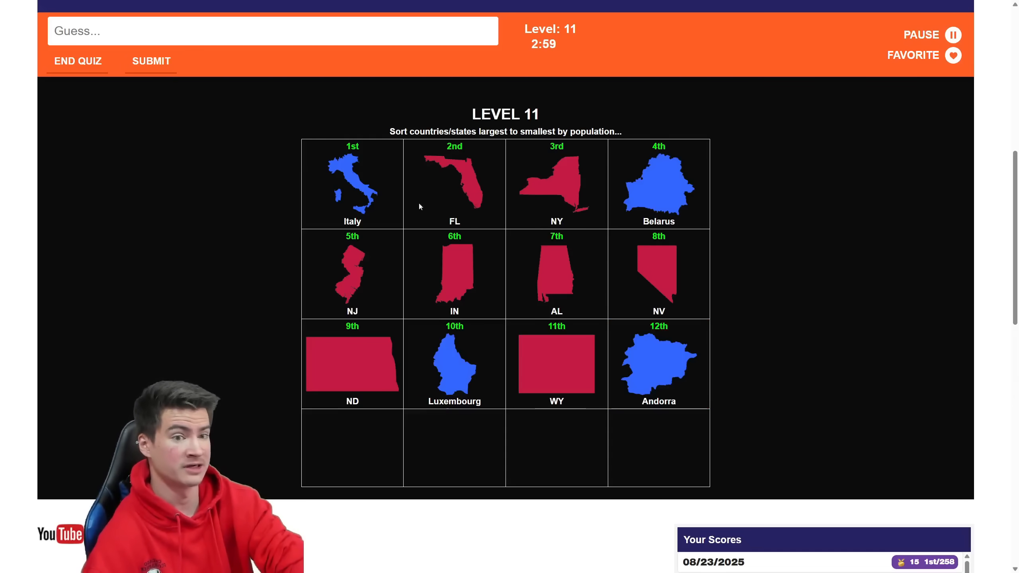
Place Florida second, Idaho and Portugal fourth, submitting levels 11 to 13.
{"action": "left_click", "coordinate": [151, 61]}
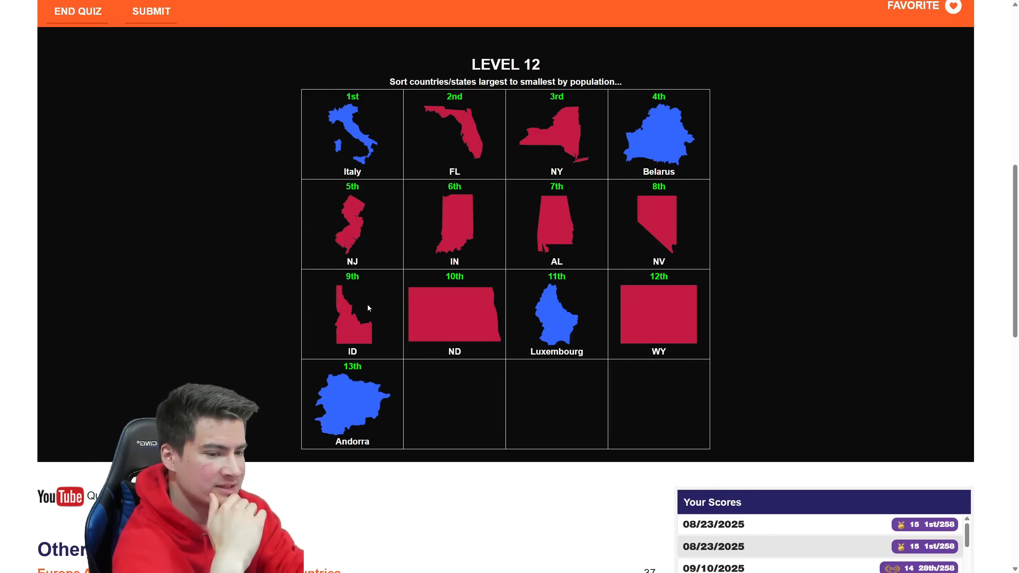
{"action": "mouse_move", "coordinate": [661, 234]}
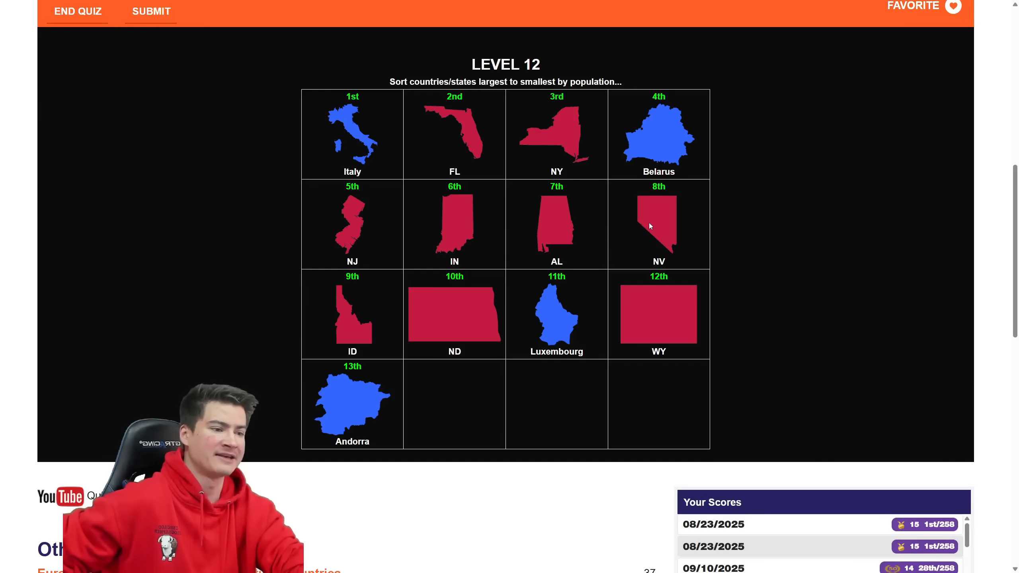
{"action": "mouse_move", "coordinate": [659, 234]}
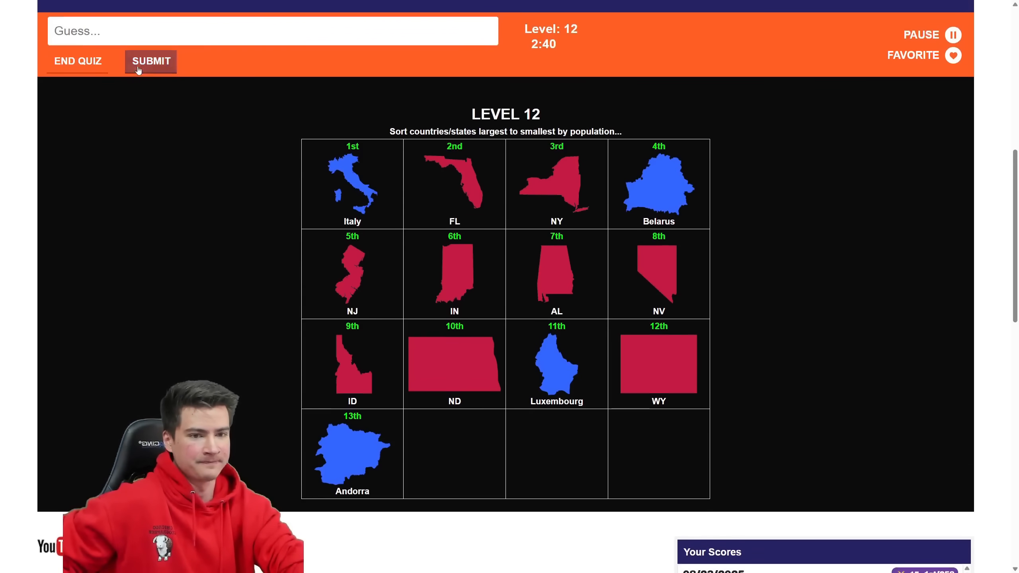
{"action": "left_click", "coordinate": [151, 60]}
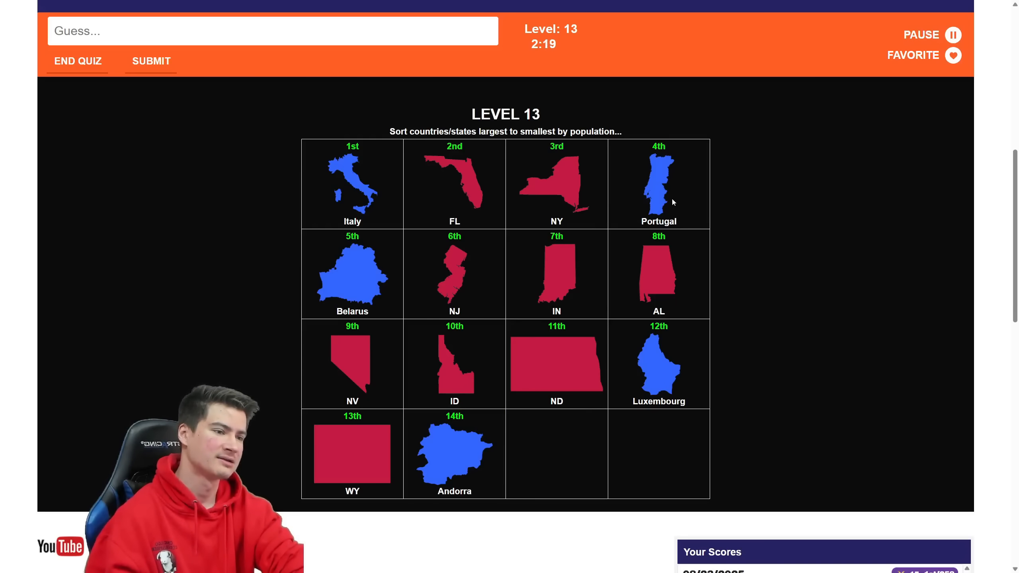
{"action": "mouse_move", "coordinate": [657, 199]}
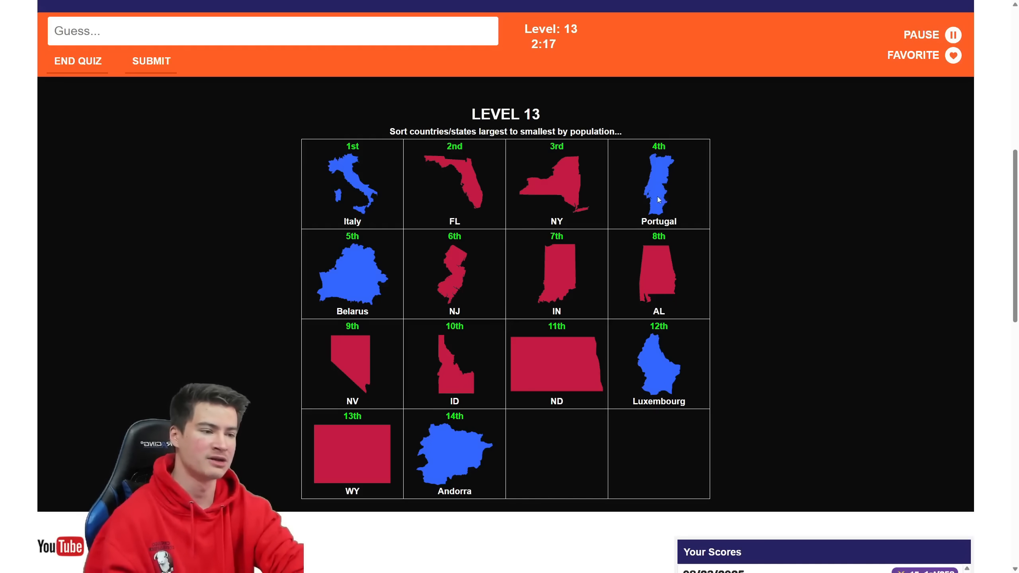
{"action": "mouse_move", "coordinate": [651, 153]}
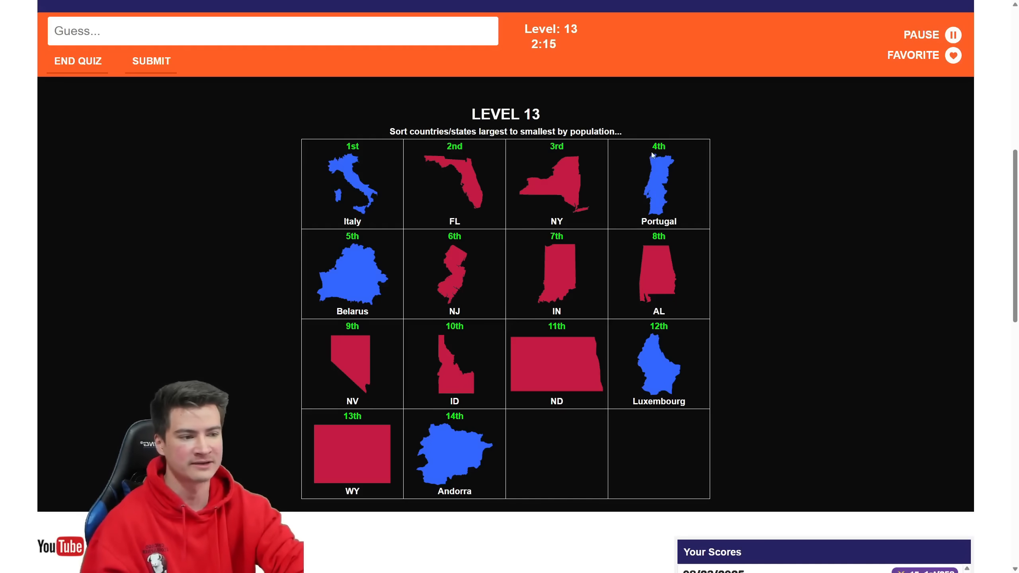
{"action": "left_click", "coordinate": [658, 184]}
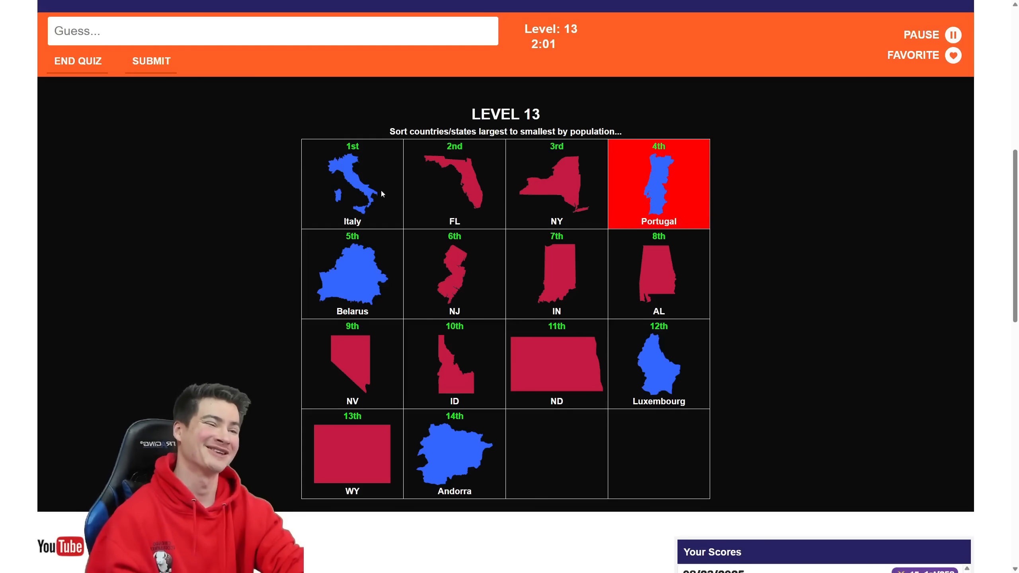
{"action": "left_click", "coordinate": [150, 60]}
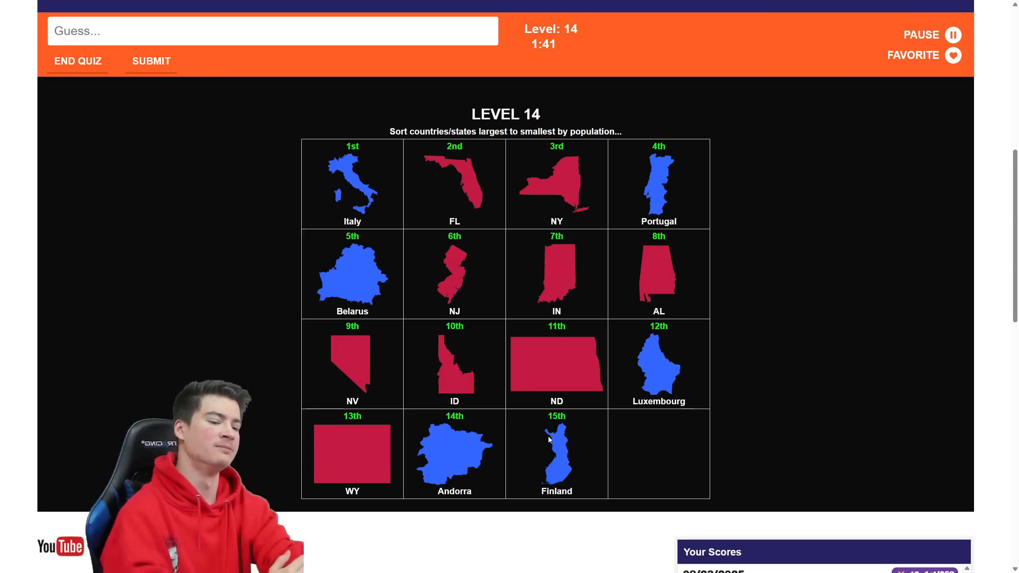
Place Finland eighth ahead of Alabama and submit the level 14 order.
{"action": "left_click", "coordinate": [556, 453]}
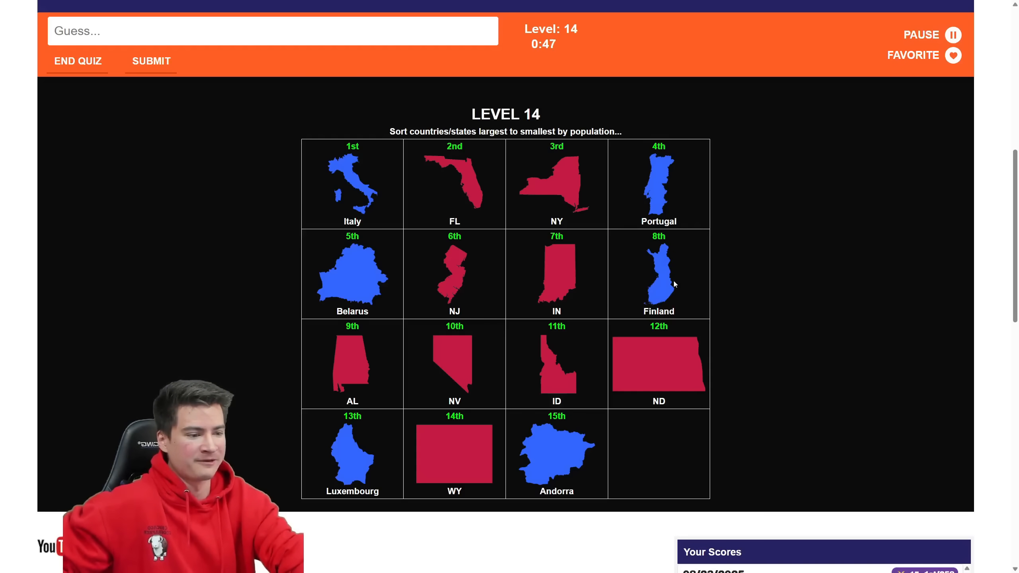
{"action": "mouse_move", "coordinate": [445, 322]}
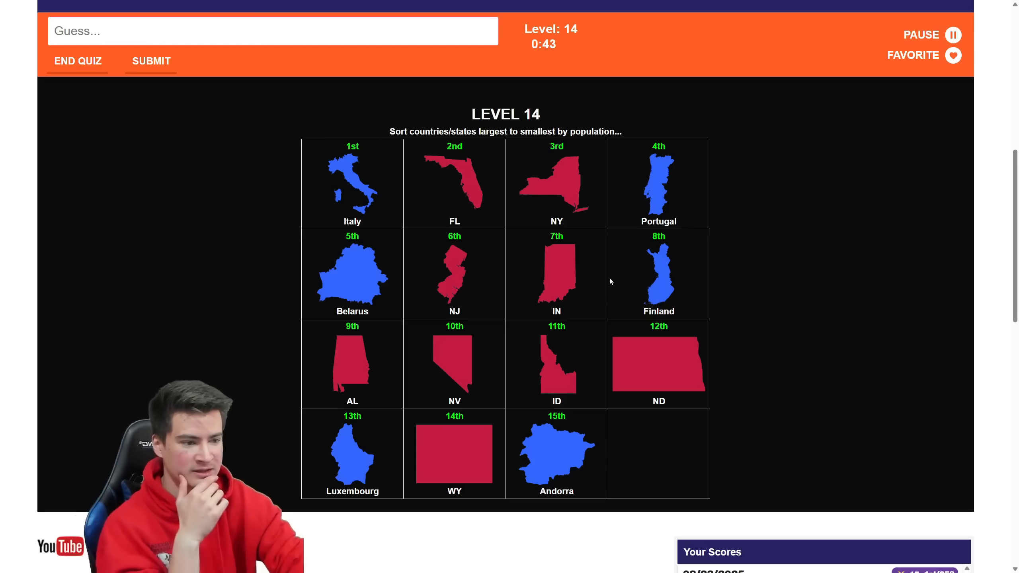
{"action": "left_click", "coordinate": [150, 60]}
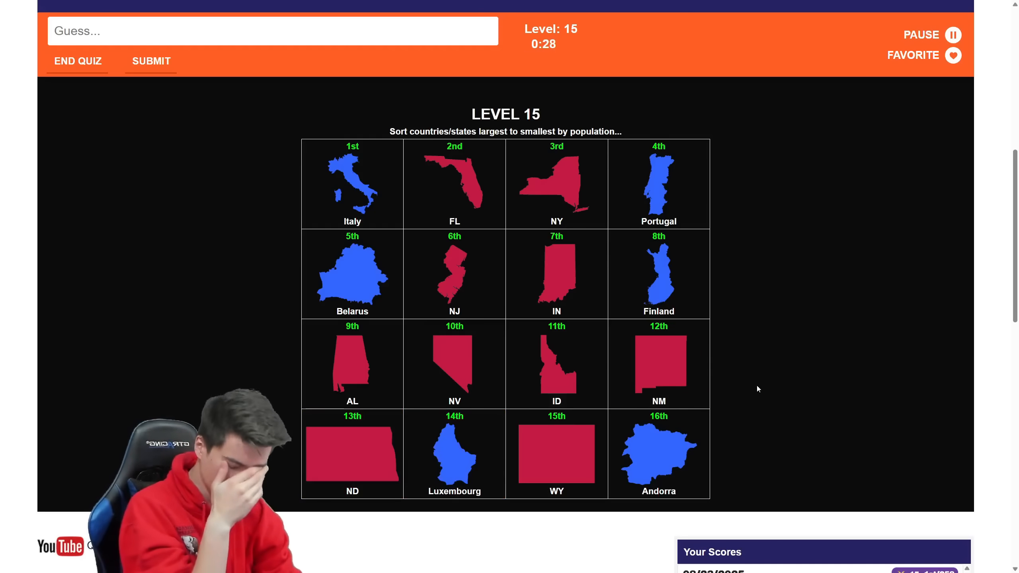
Place New Mexico eleventh ahead of Idaho and submit the level 15 order, reaching Game Over at level 16.
{"action": "left_click", "coordinate": [658, 364]}
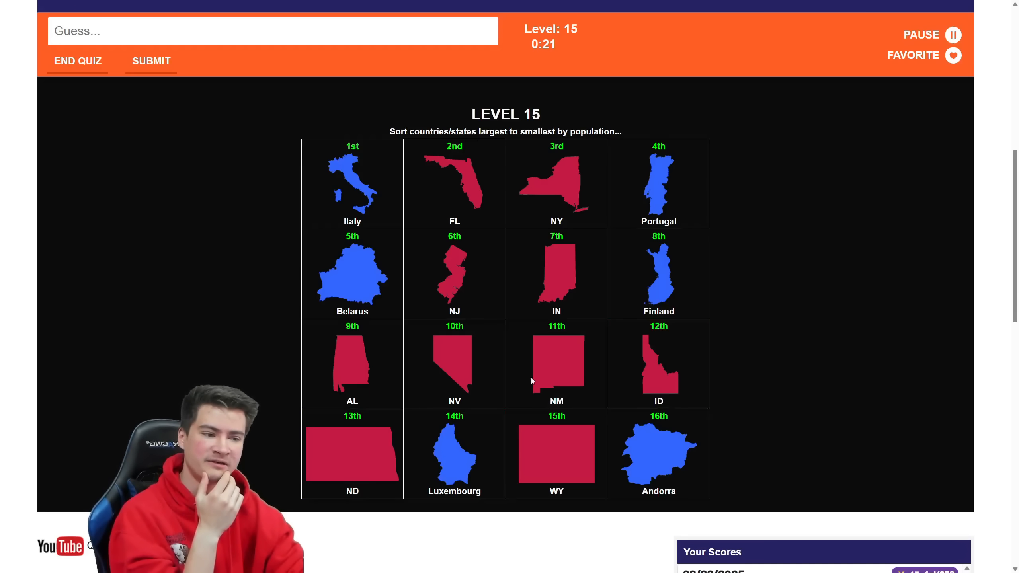
{"action": "mouse_move", "coordinate": [569, 351]}
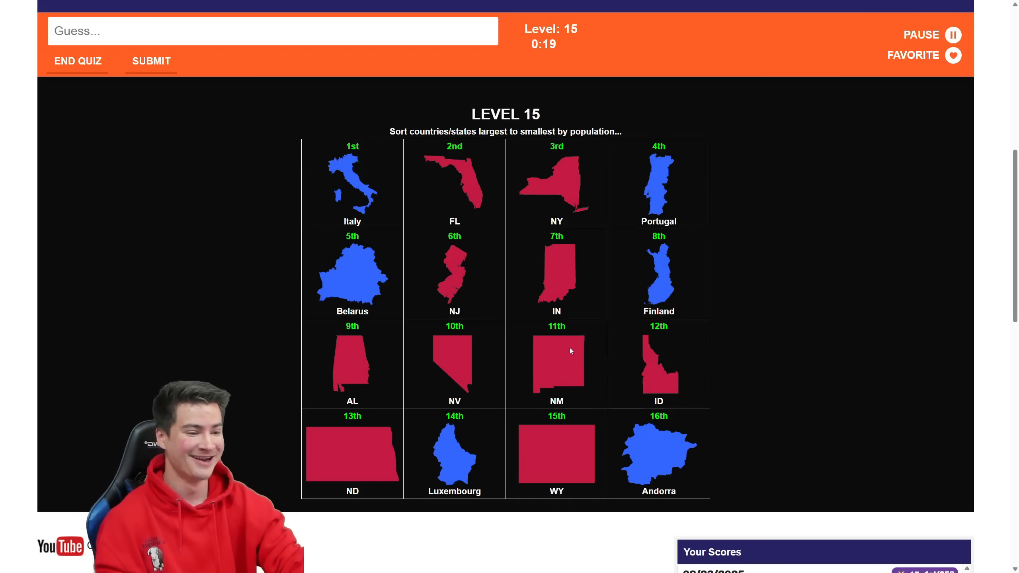
{"action": "mouse_move", "coordinate": [151, 61]}
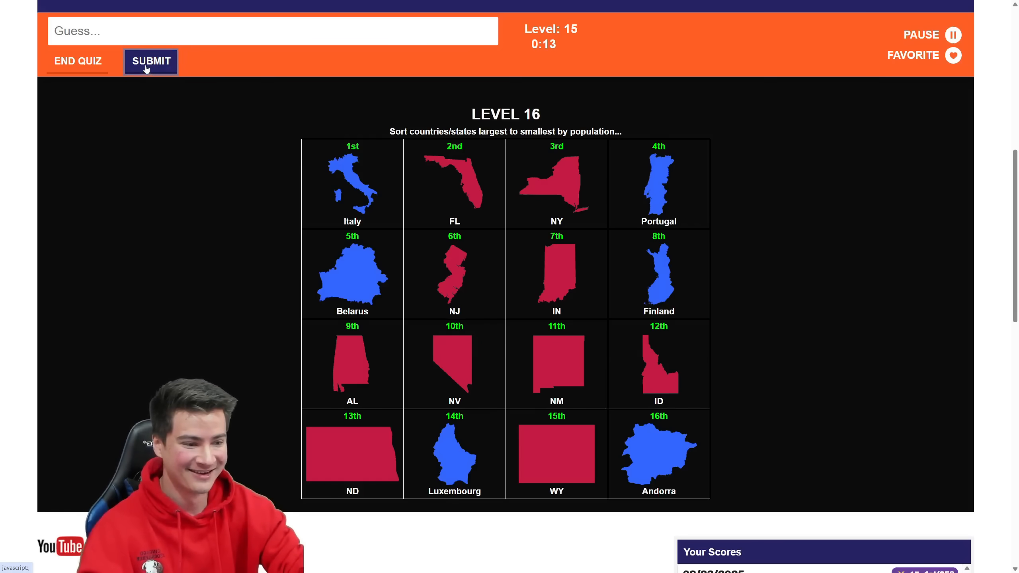
{"action": "left_click", "coordinate": [150, 61]}
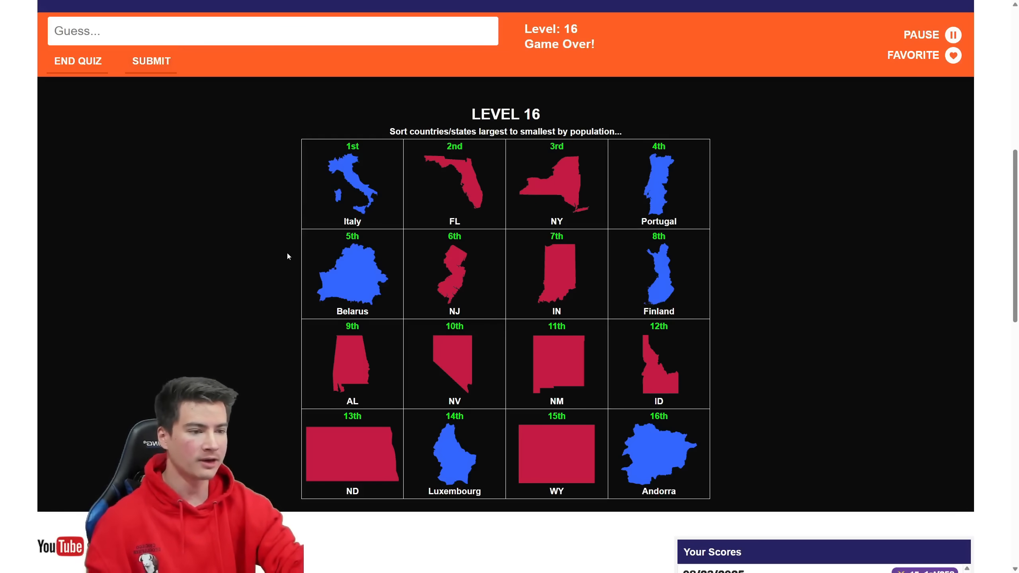
{"action": "scroll", "scroll_direction": "down", "scroll_amount": 3}
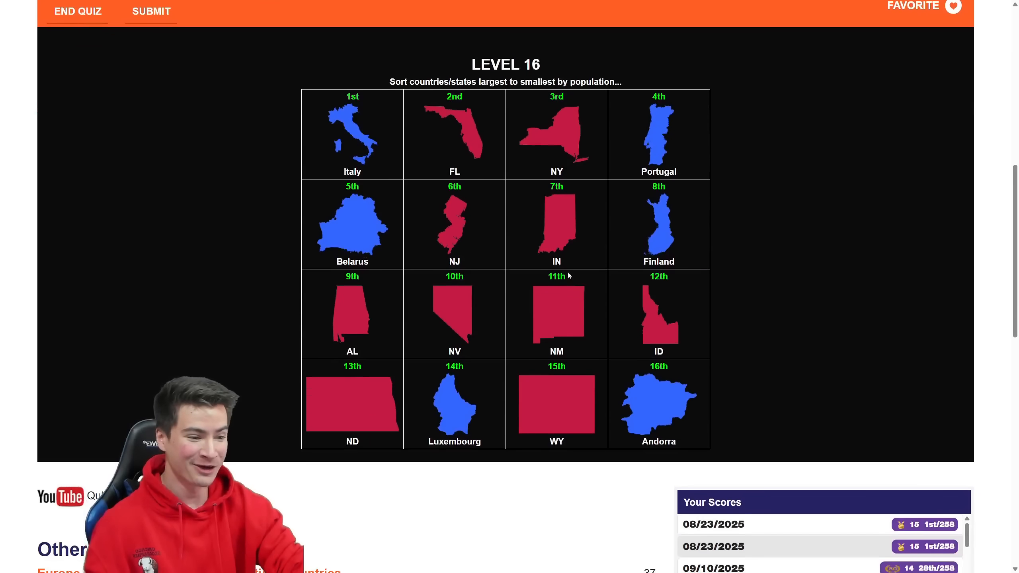
{"action": "mouse_move", "coordinate": [436, 217]}
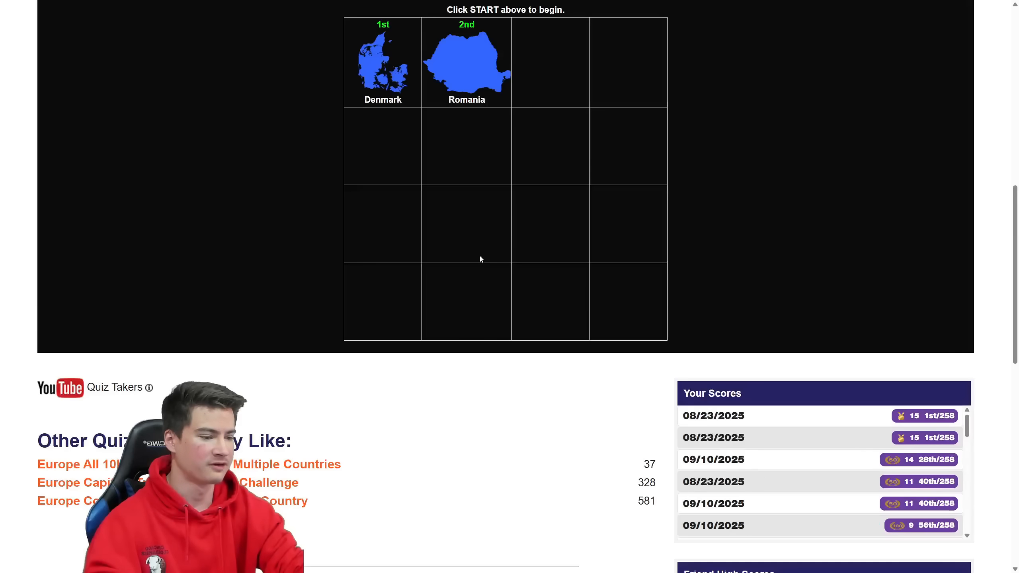
Scroll to the Your Scores panel to review the result of 15, then return to the top.
{"action": "scroll", "scroll_direction": "down", "scroll_amount": 3}
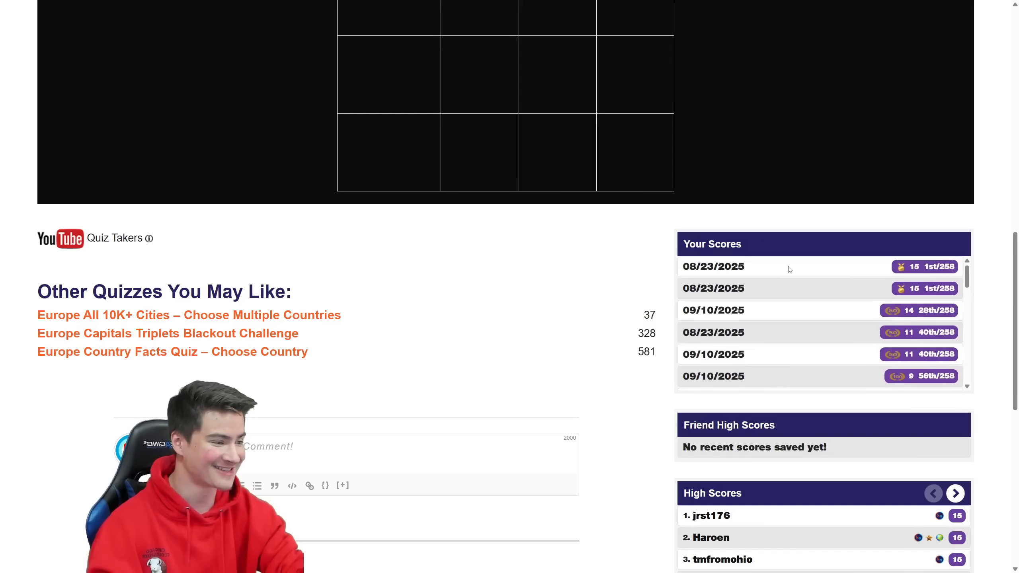
{"action": "scroll", "scroll_direction": "up", "scroll_amount": 3}
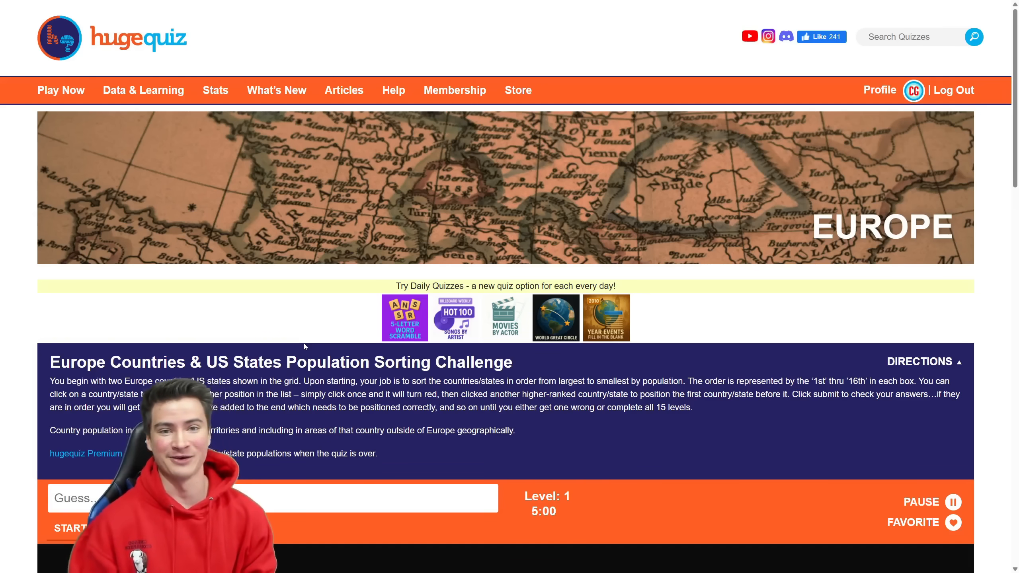
{"action": "mouse_move", "coordinate": [289, 337]}
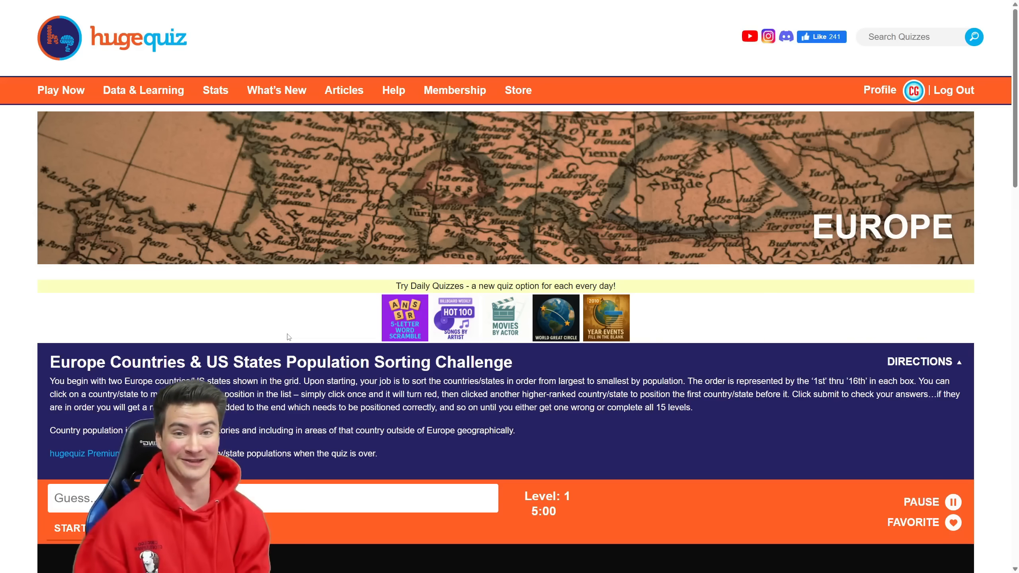